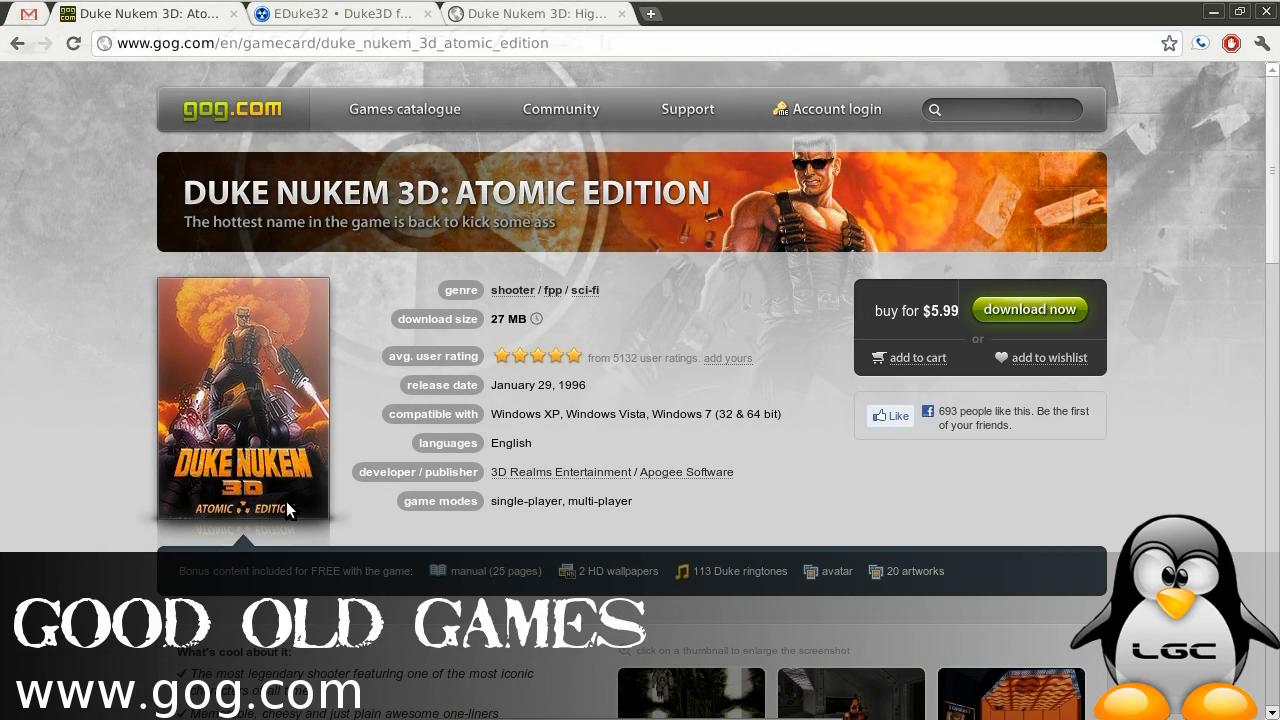
{"action": "mouse_move", "coordinate": [184, 204]}
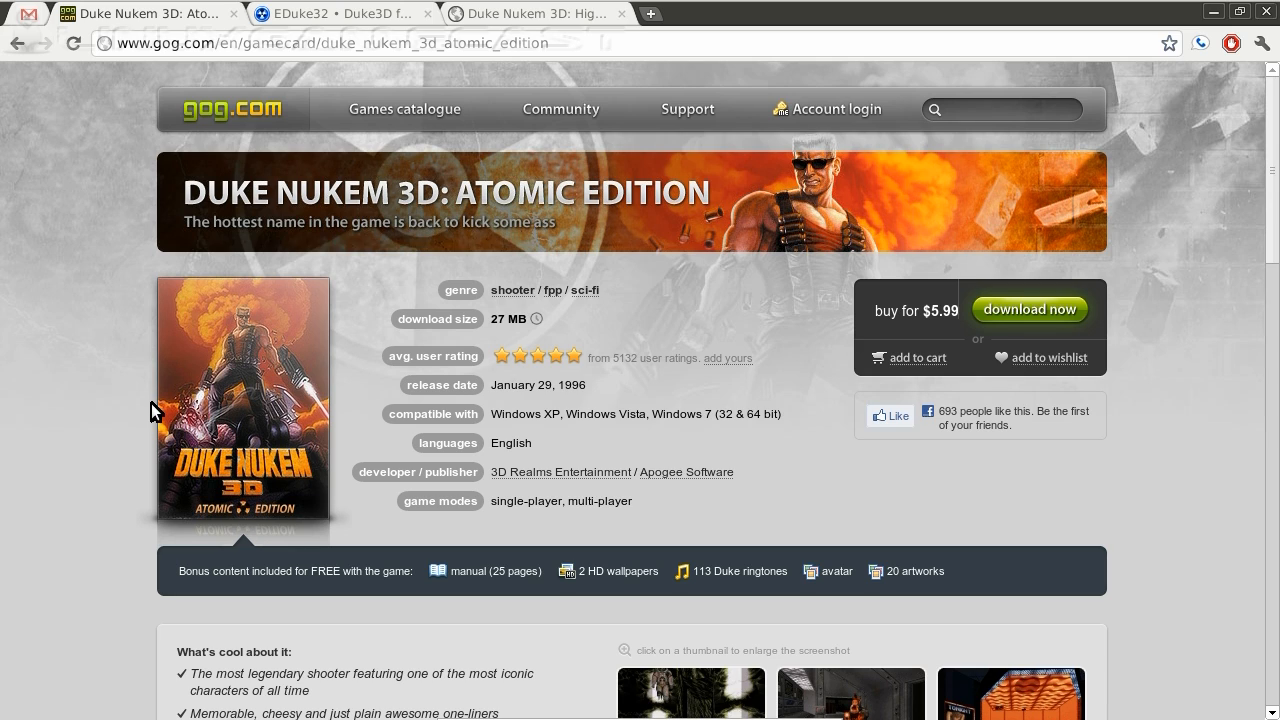
{"action": "mouse_move", "coordinate": [212, 356]}
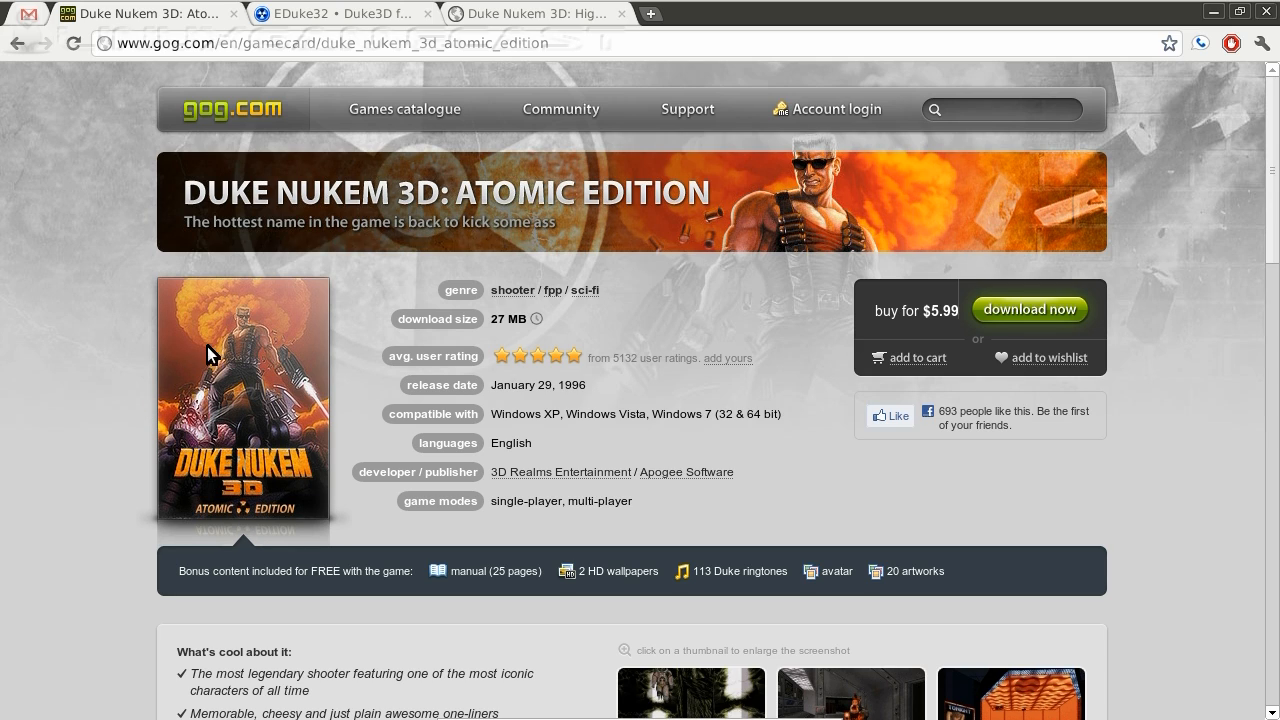
{"action": "mouse_move", "coordinate": [344, 12]}
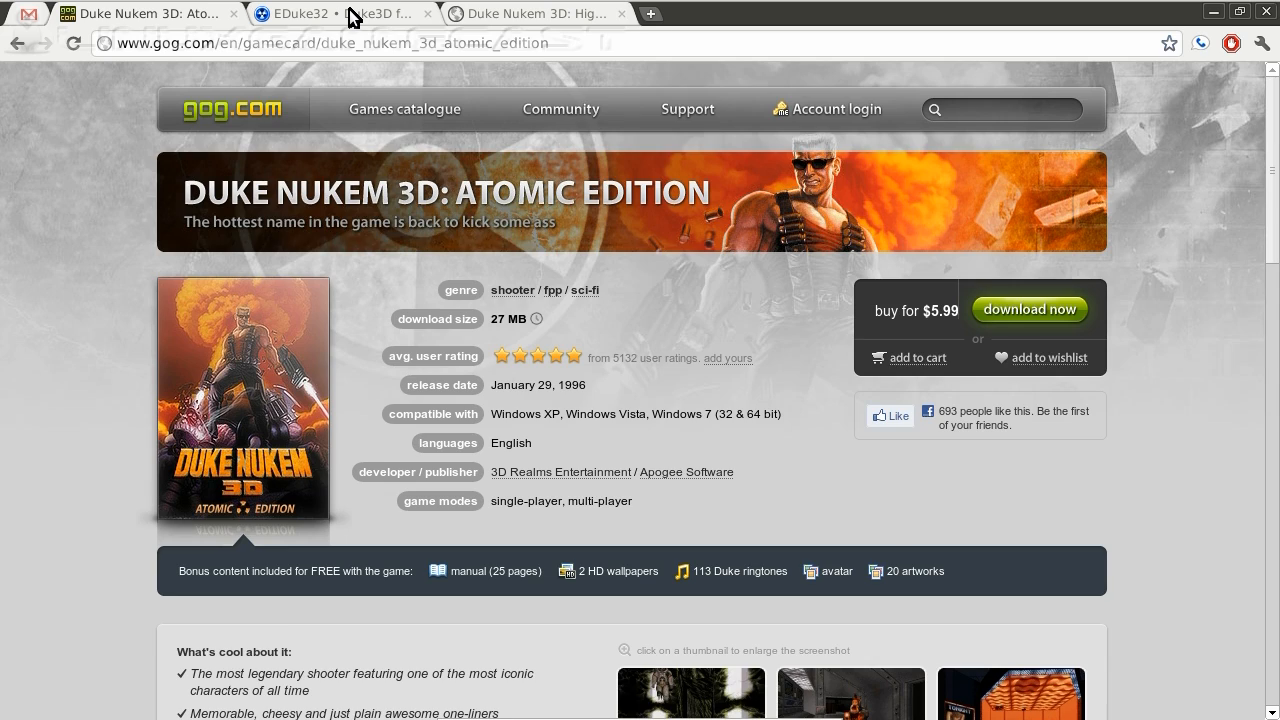
{"action": "left_click", "coordinate": [300, 14]}
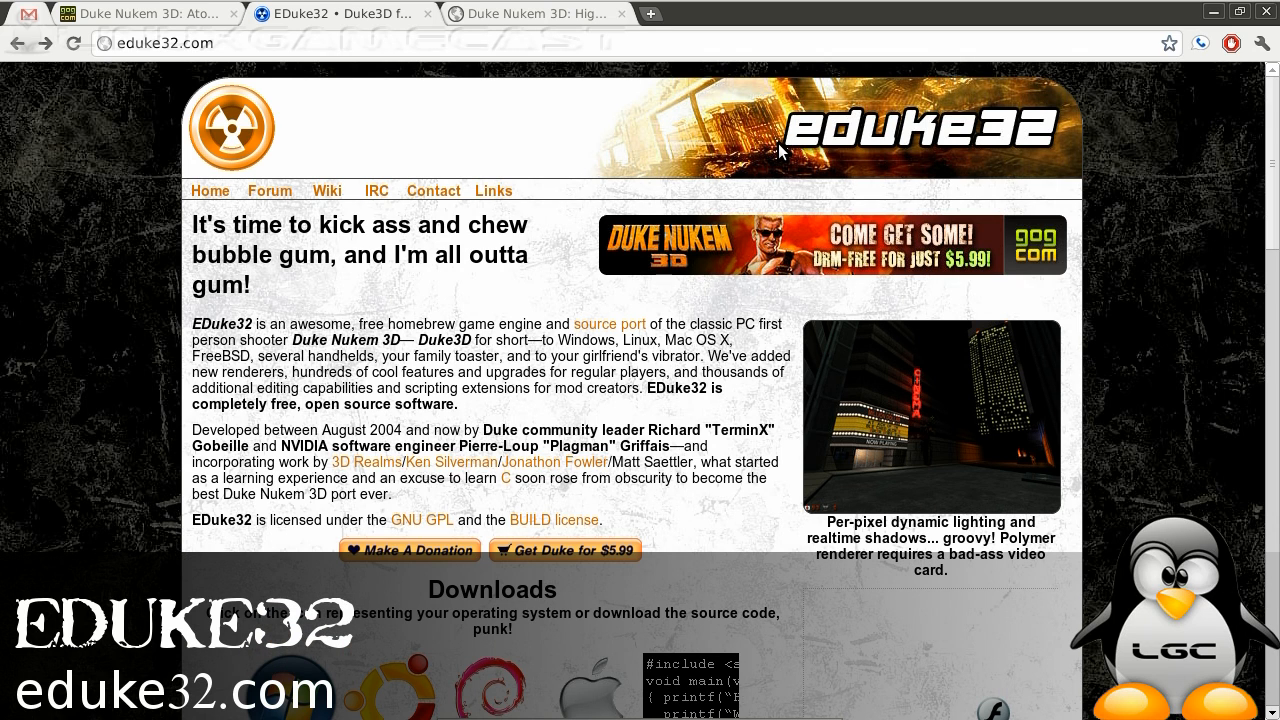
{"action": "scroll", "scroll_direction": "down", "scroll_amount": 3}
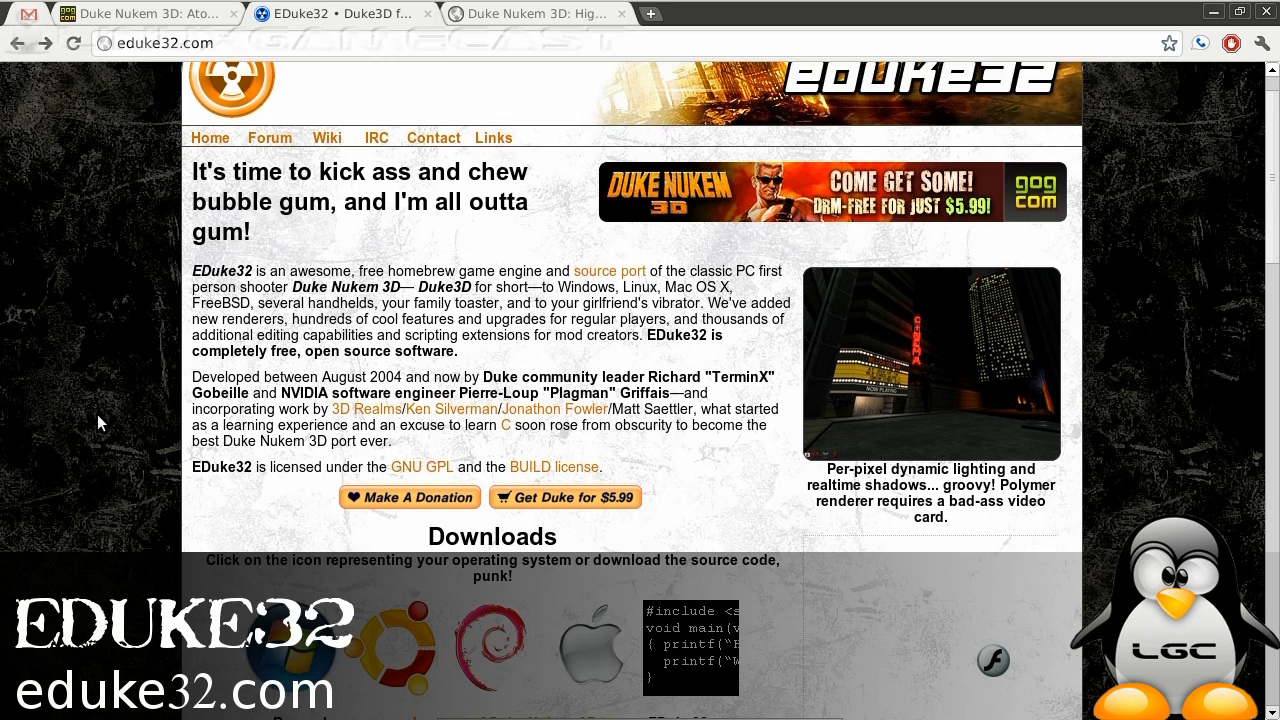
{"action": "scroll", "scroll_direction": "down", "scroll_amount": 3}
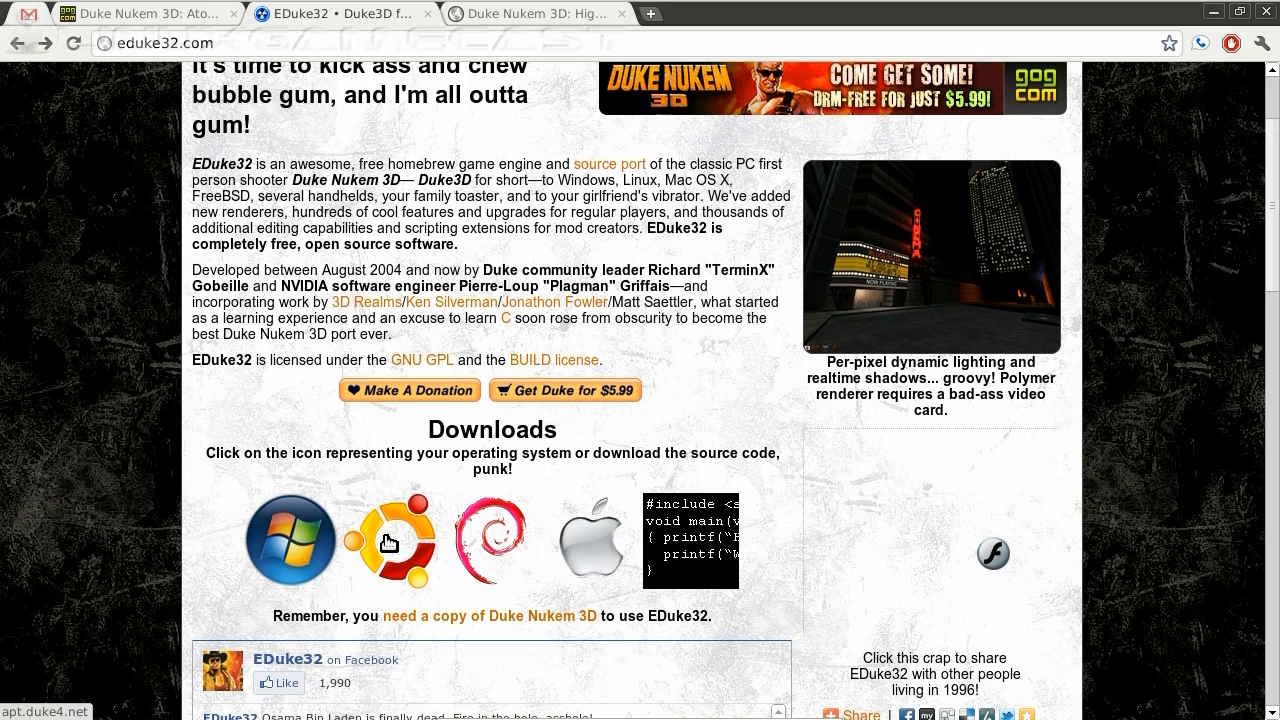
{"action": "mouse_move", "coordinate": [488, 542]}
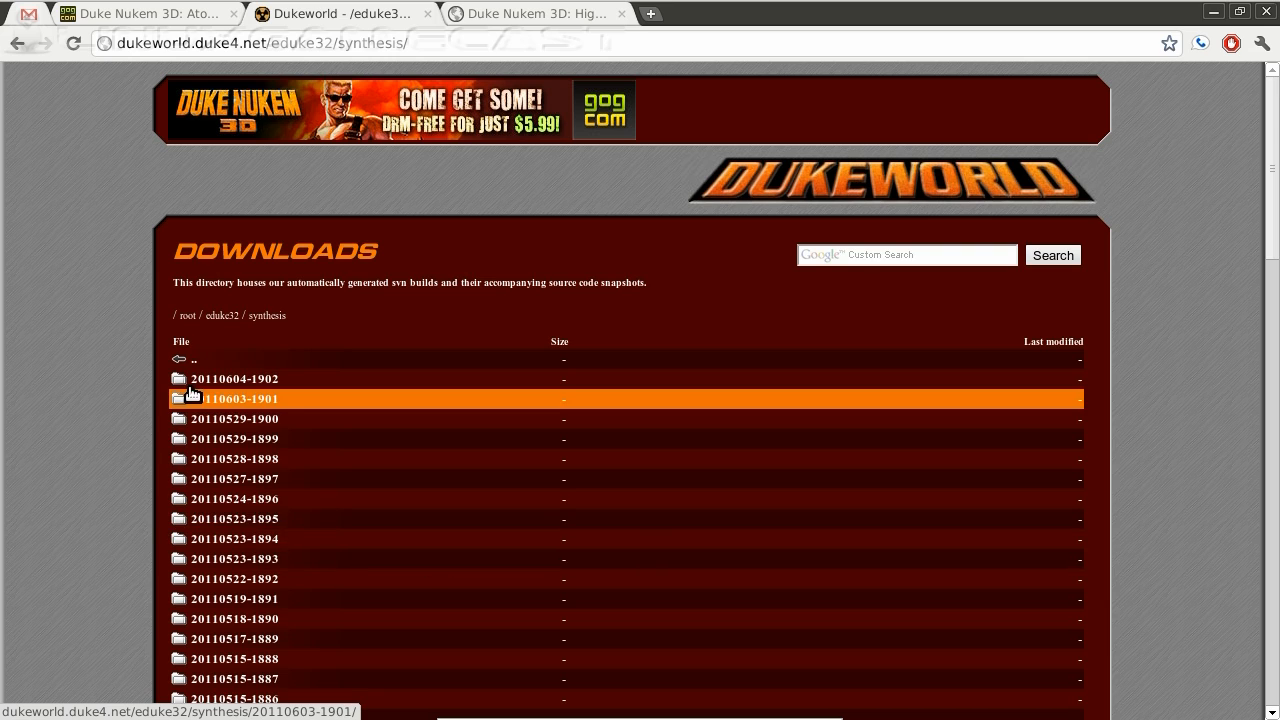
{"action": "left_click", "coordinate": [234, 378]}
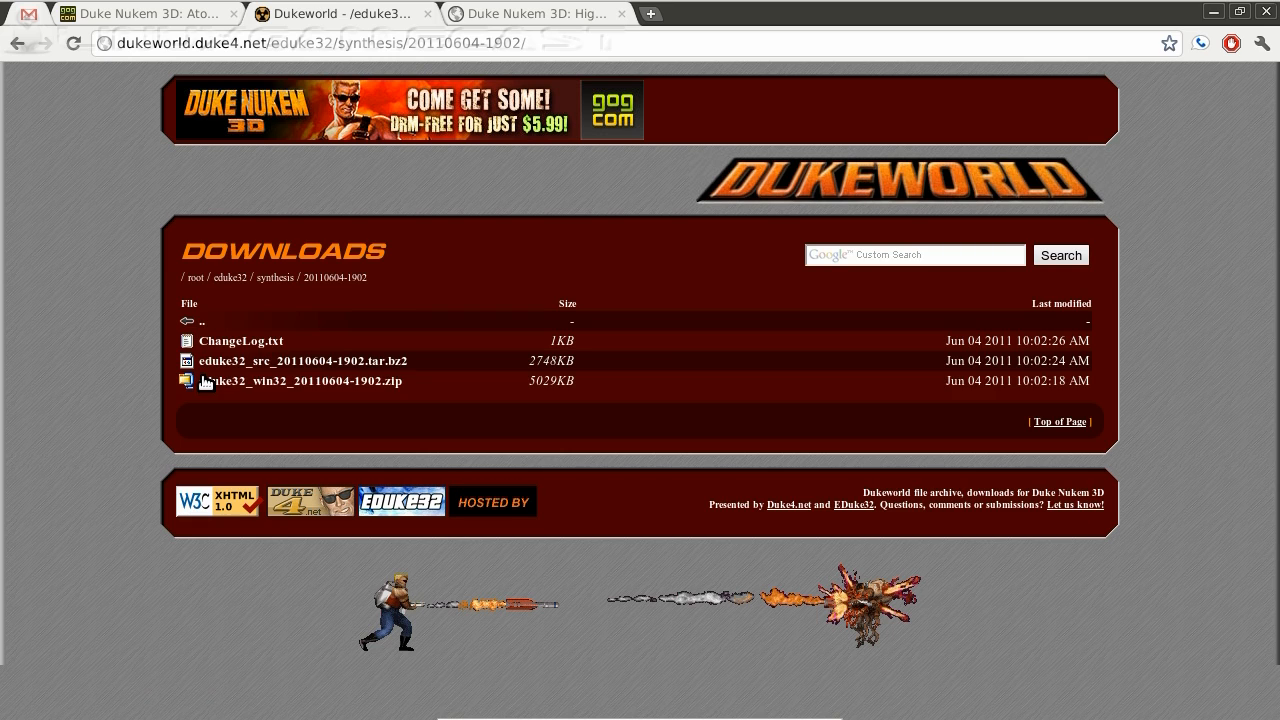
{"action": "mouse_move", "coordinate": [284, 380]}
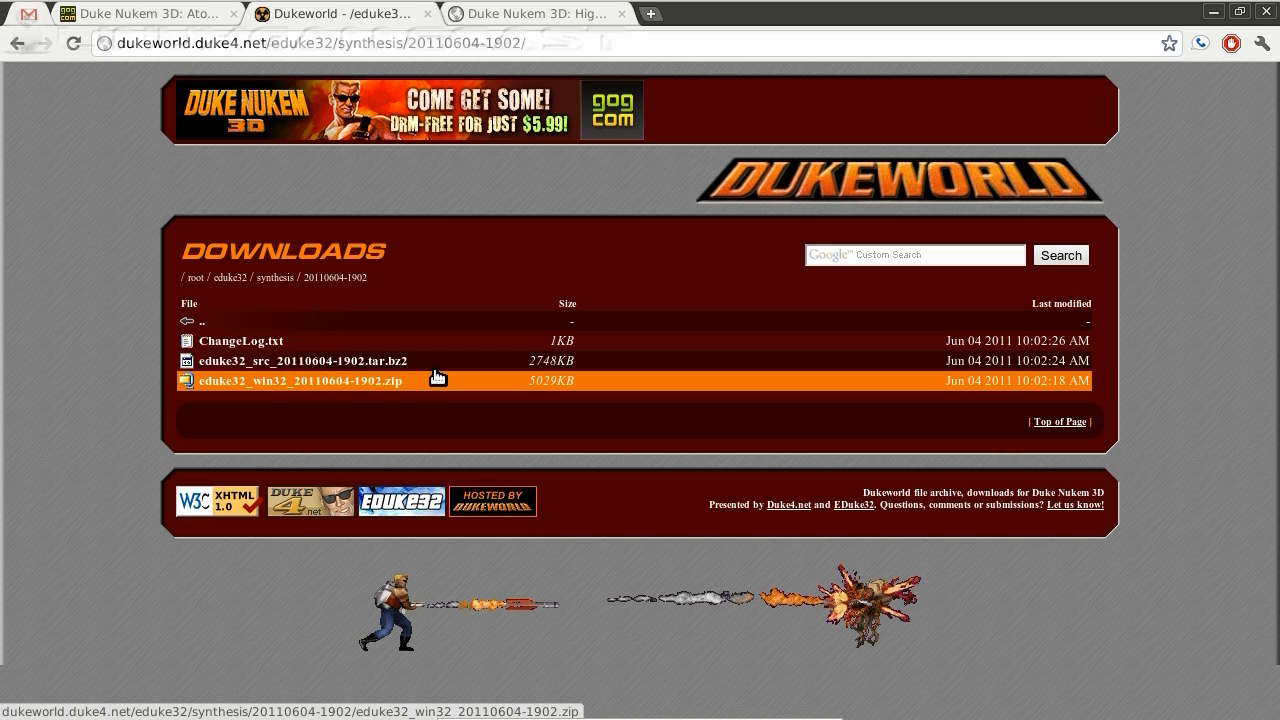
{"action": "mouse_move", "coordinate": [418, 368]}
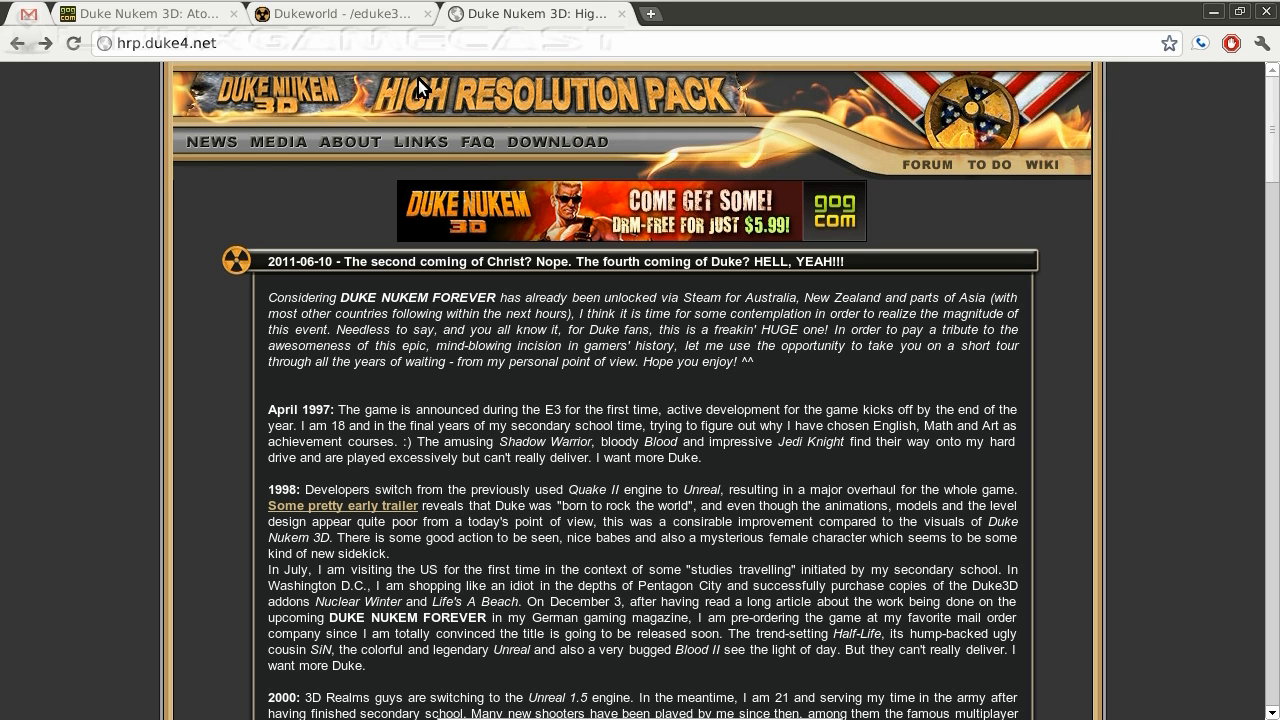
{"action": "mouse_move", "coordinate": [754, 96]}
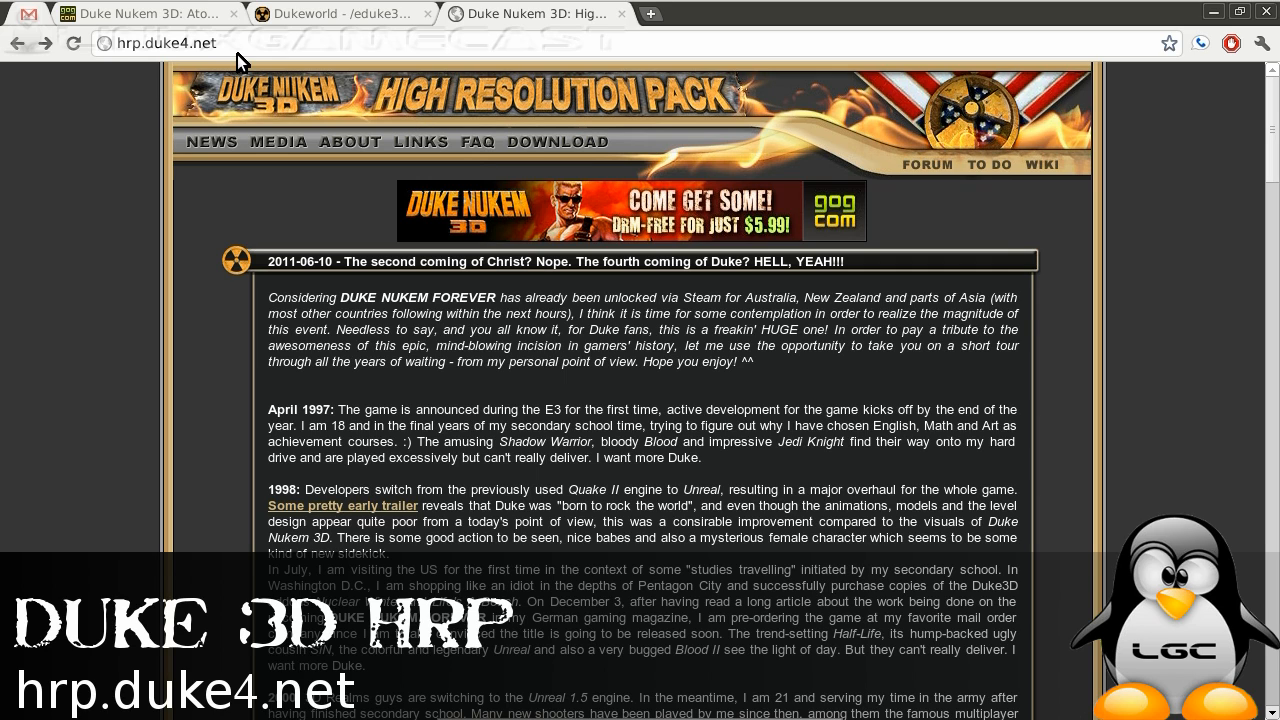
- Go to the HRP site's DOWNLOAD page and scroll to the Polymer HRP v5.0 links
{"action": "left_click", "coordinate": [560, 140]}
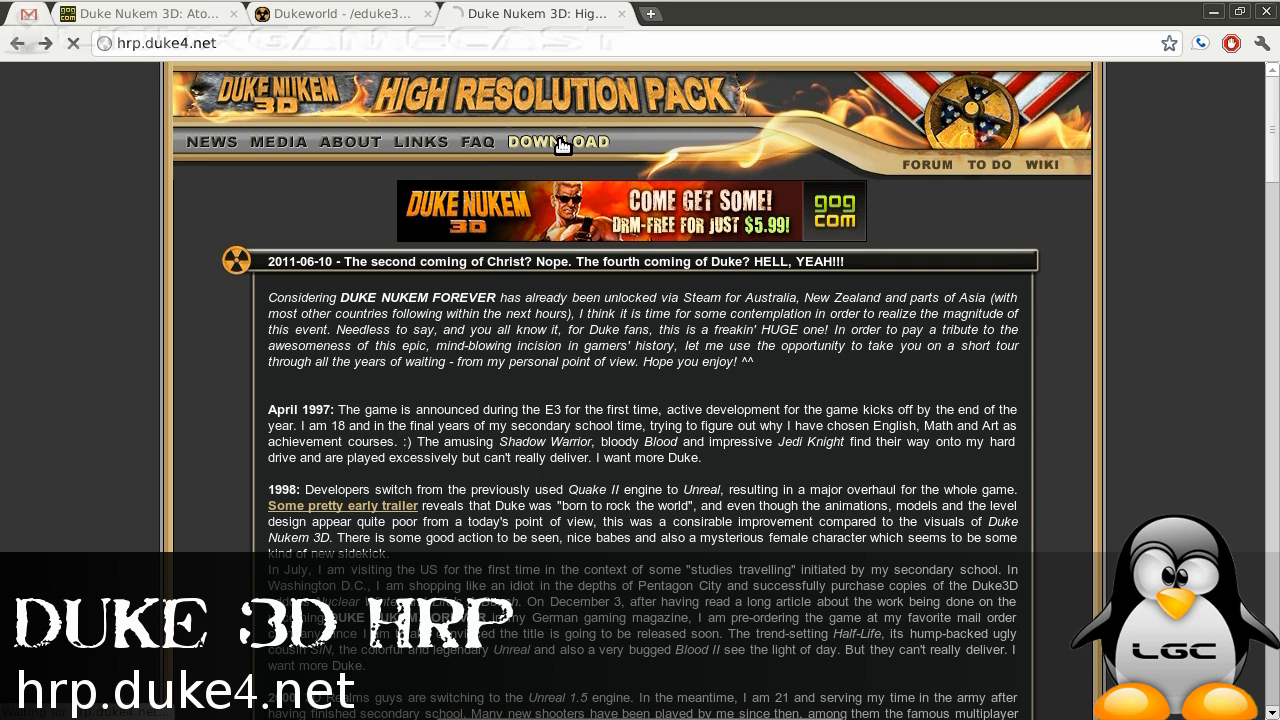
{"action": "left_click", "coordinate": [560, 140]}
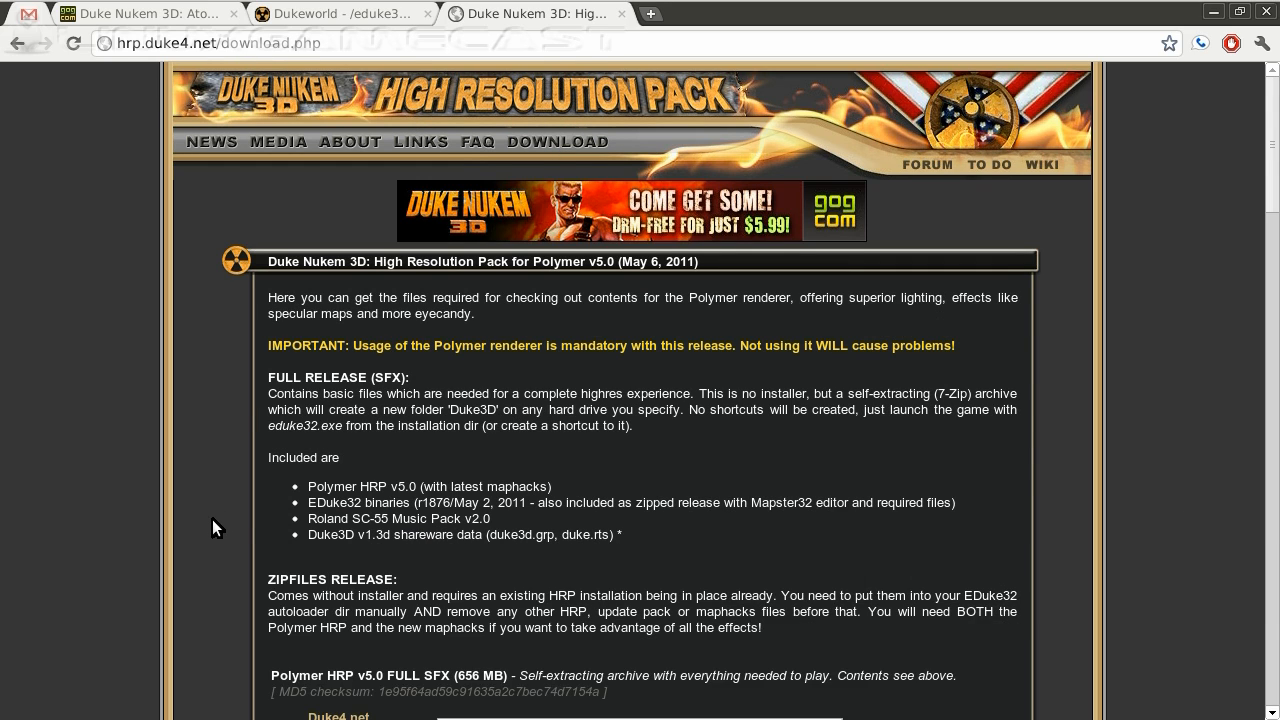
{"action": "scroll", "scroll_direction": "down", "scroll_amount": 3}
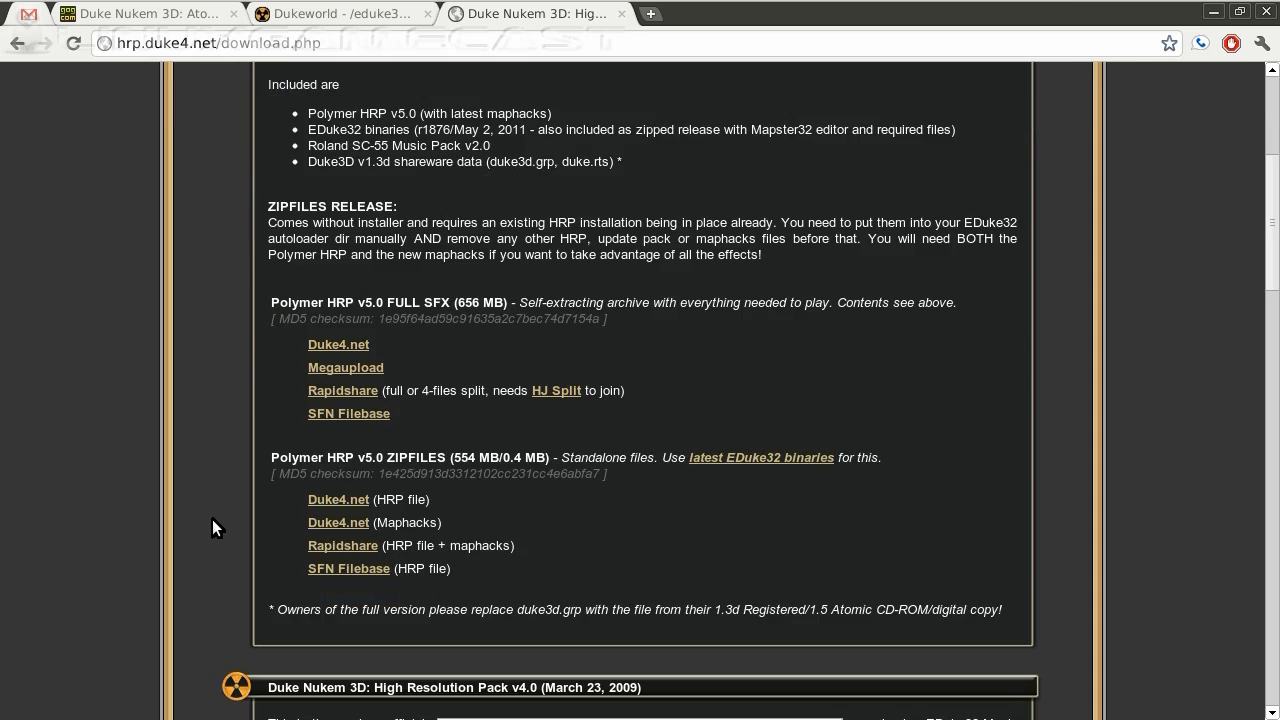
{"action": "mouse_move", "coordinate": [338, 500]}
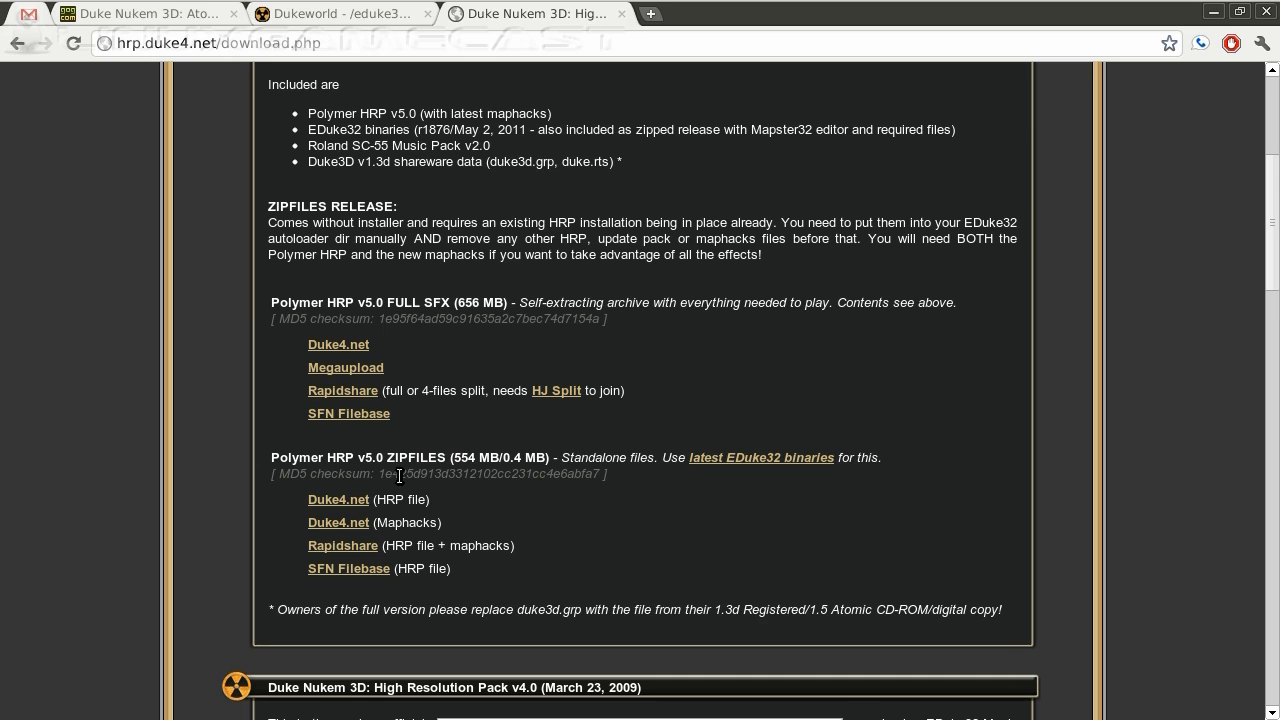
{"action": "mouse_move", "coordinate": [432, 544]}
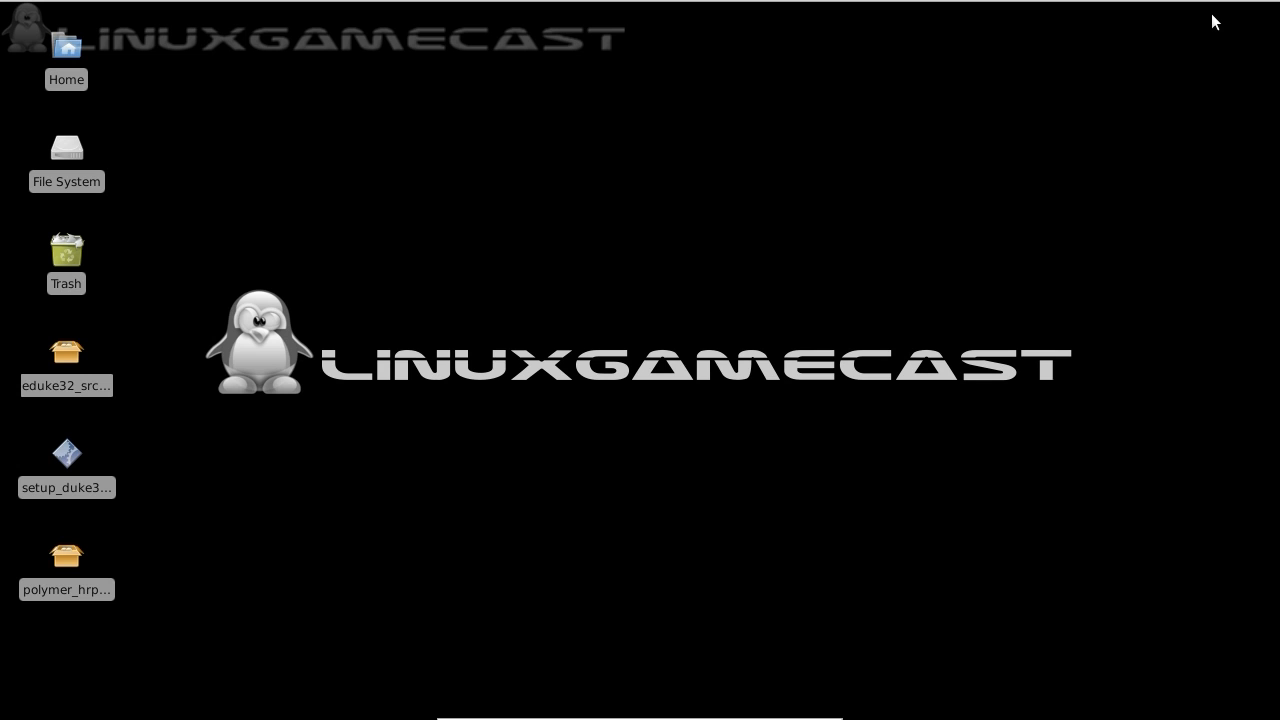
{"action": "mouse_move", "coordinate": [56, 352]}
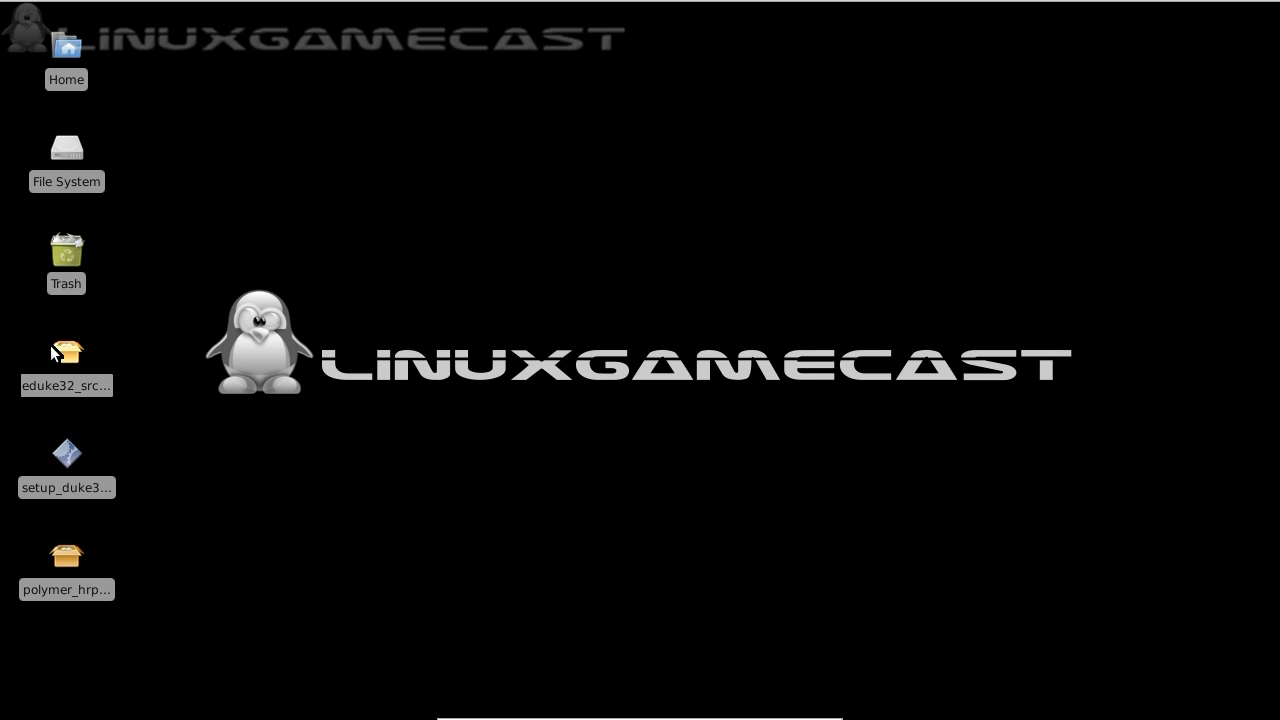
{"action": "mouse_move", "coordinate": [72, 396]}
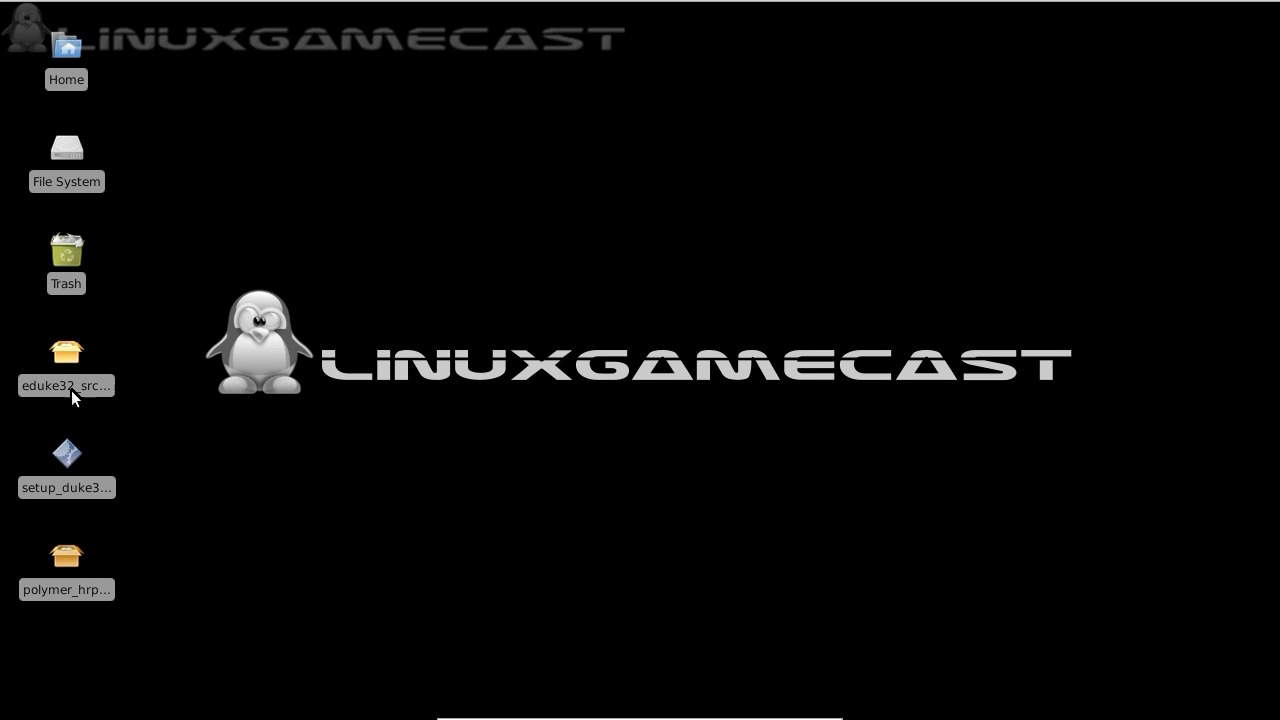
{"action": "mouse_move", "coordinate": [68, 452]}
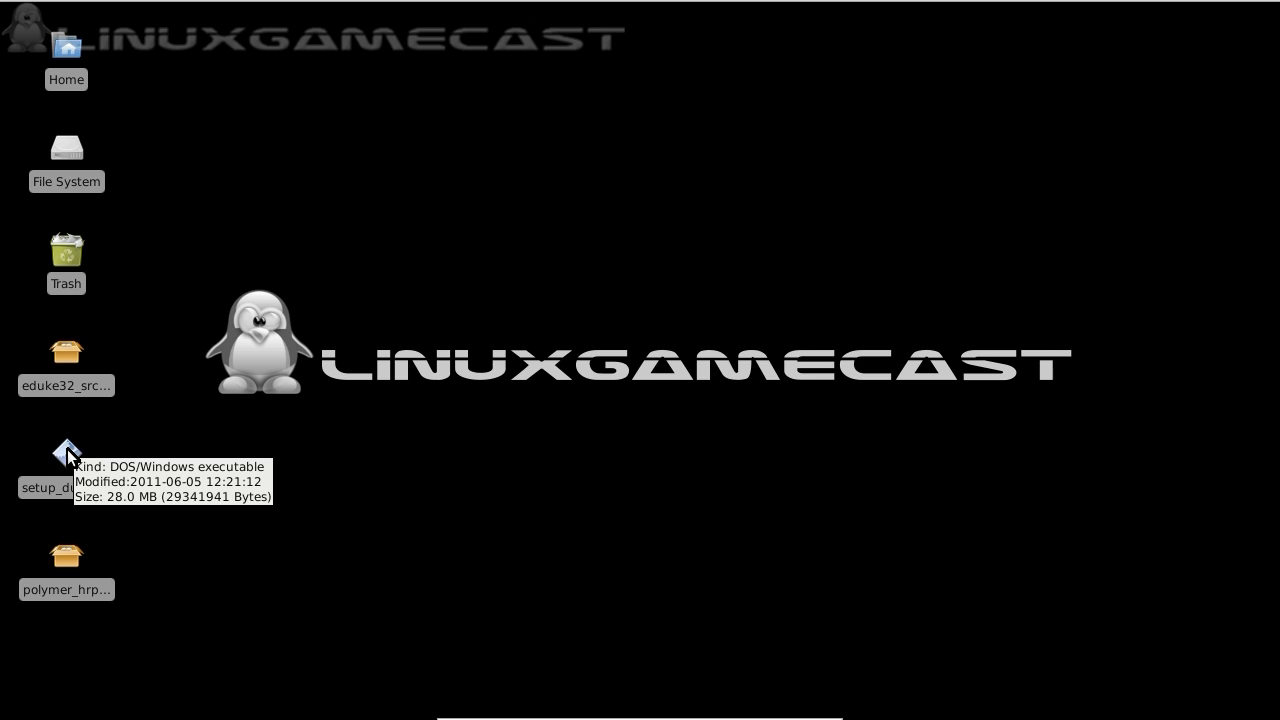
{"action": "mouse_move", "coordinate": [68, 570]}
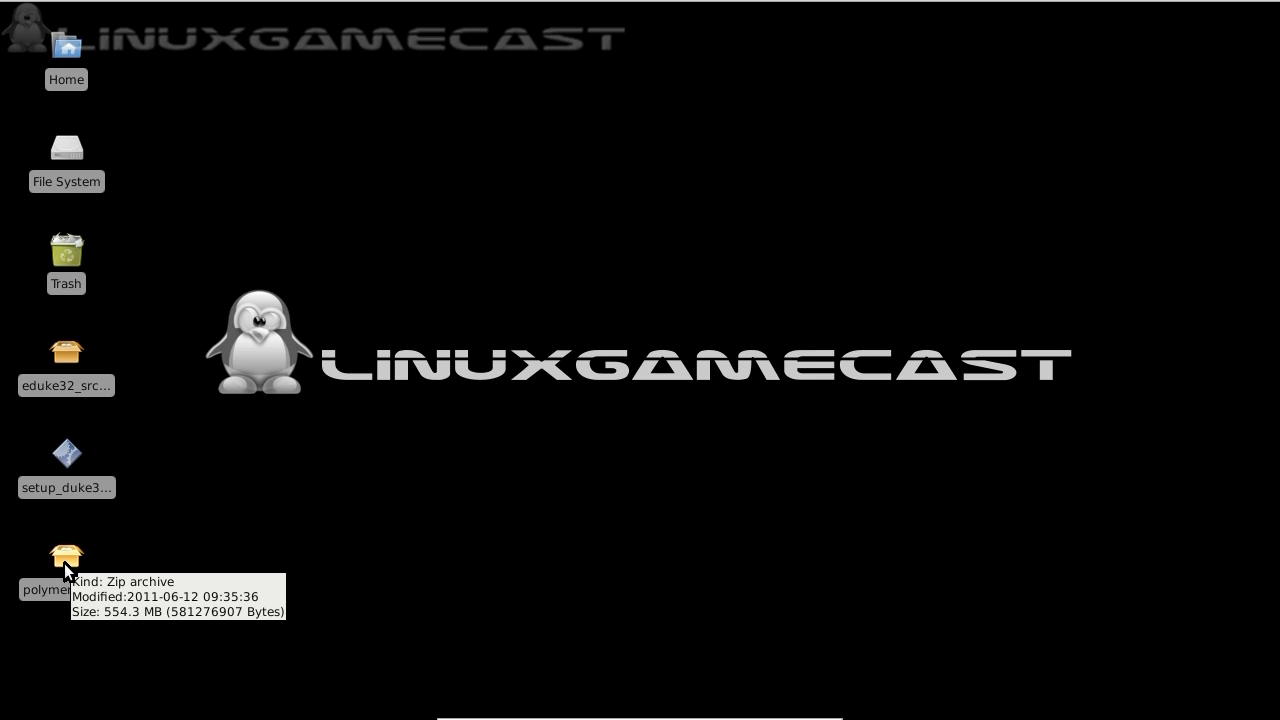
{"action": "mouse_move", "coordinate": [66, 356]}
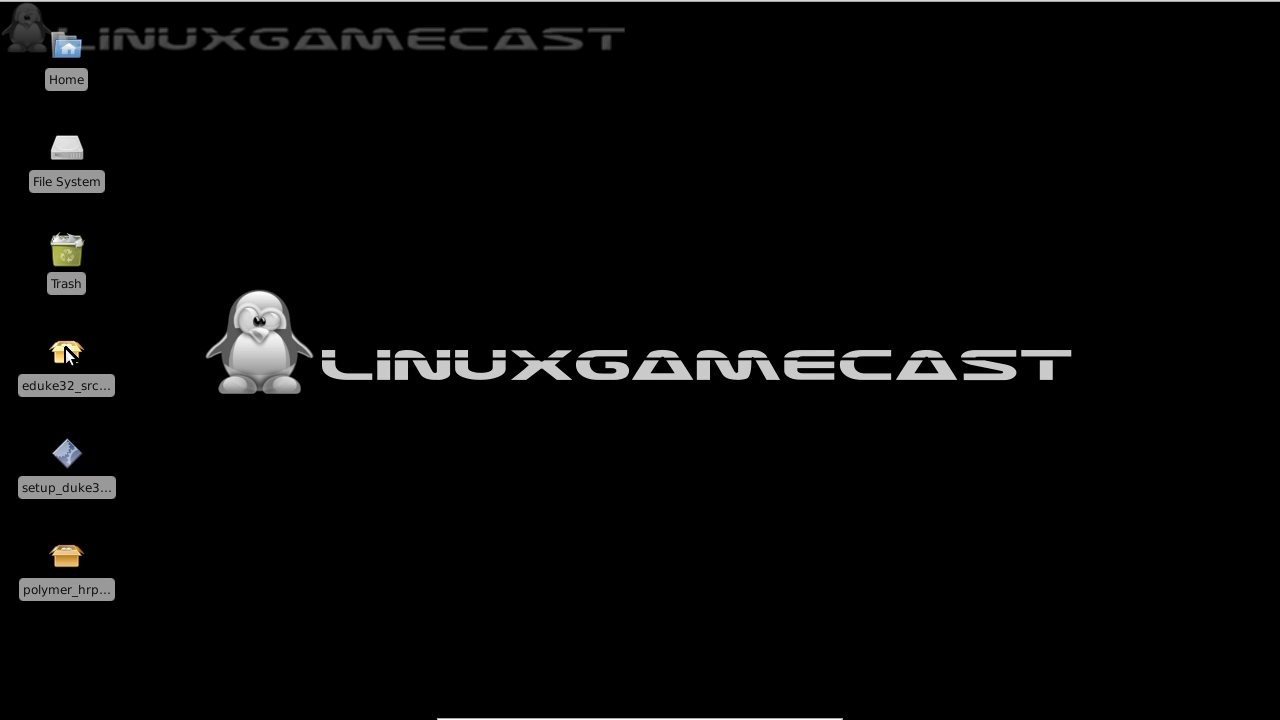
{"action": "double_click", "coordinate": [66, 352]}
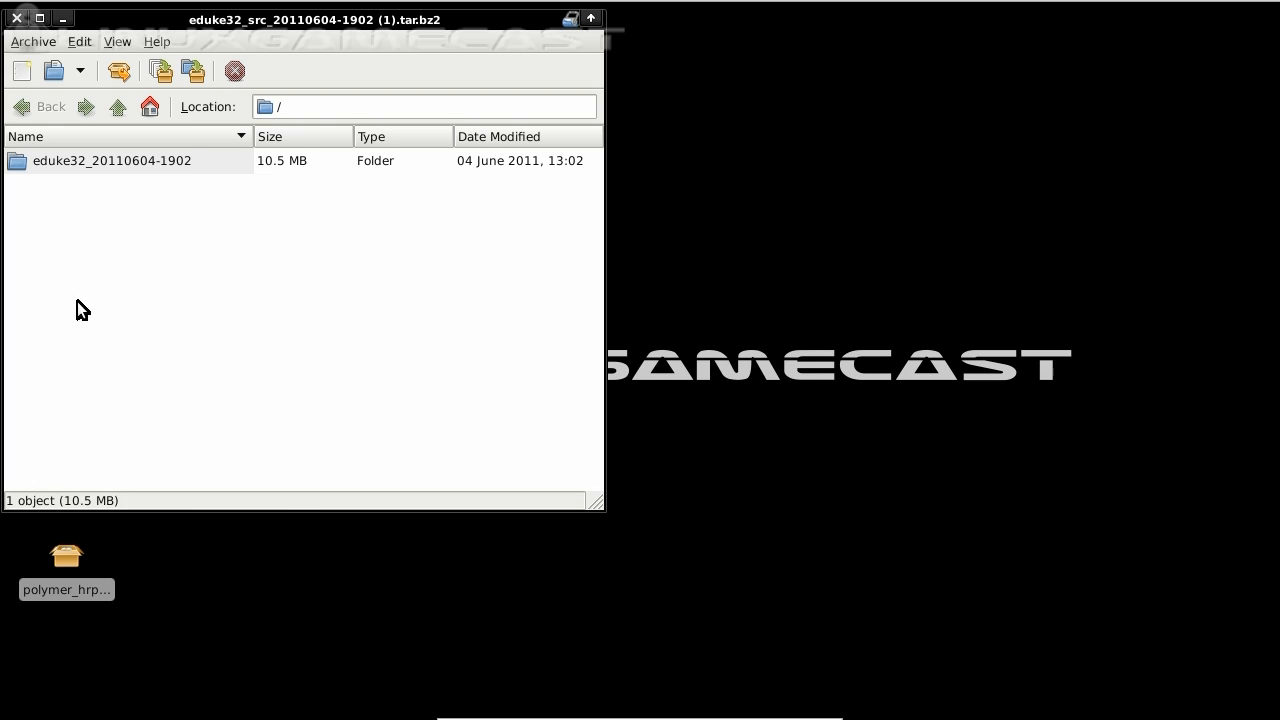
{"action": "left_click", "coordinate": [120, 70]}
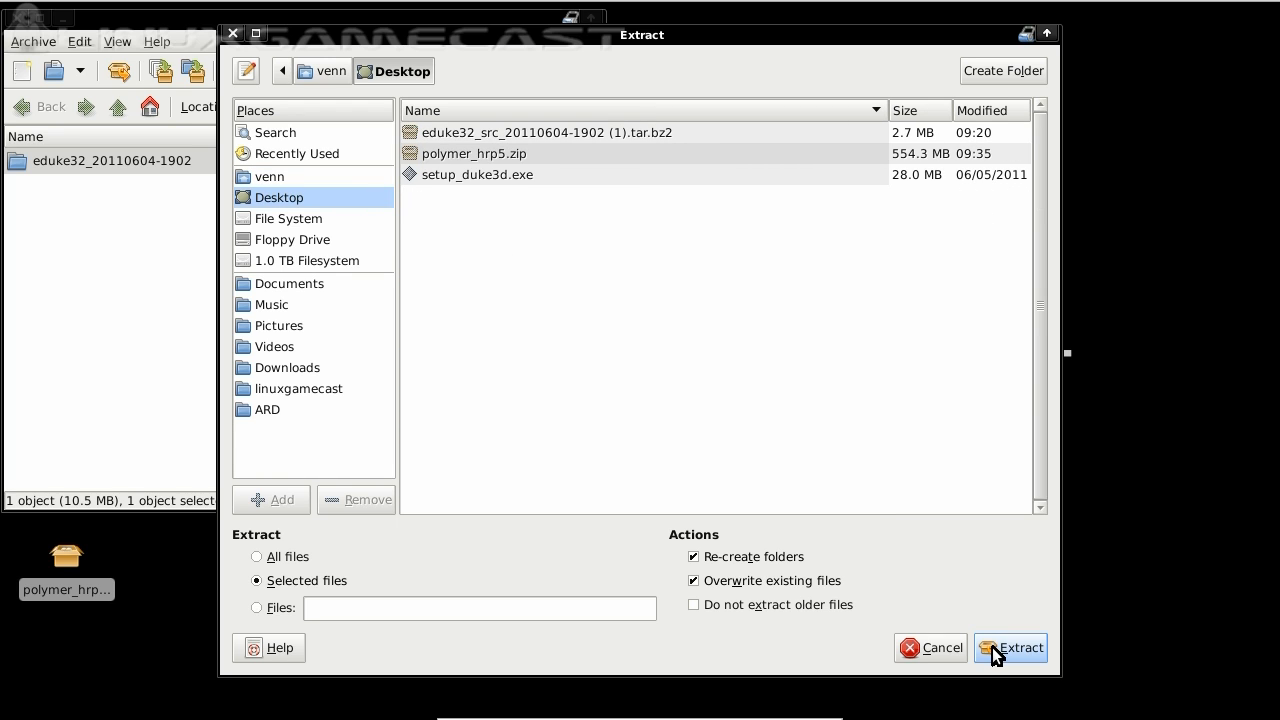
{"action": "left_click", "coordinate": [1022, 648]}
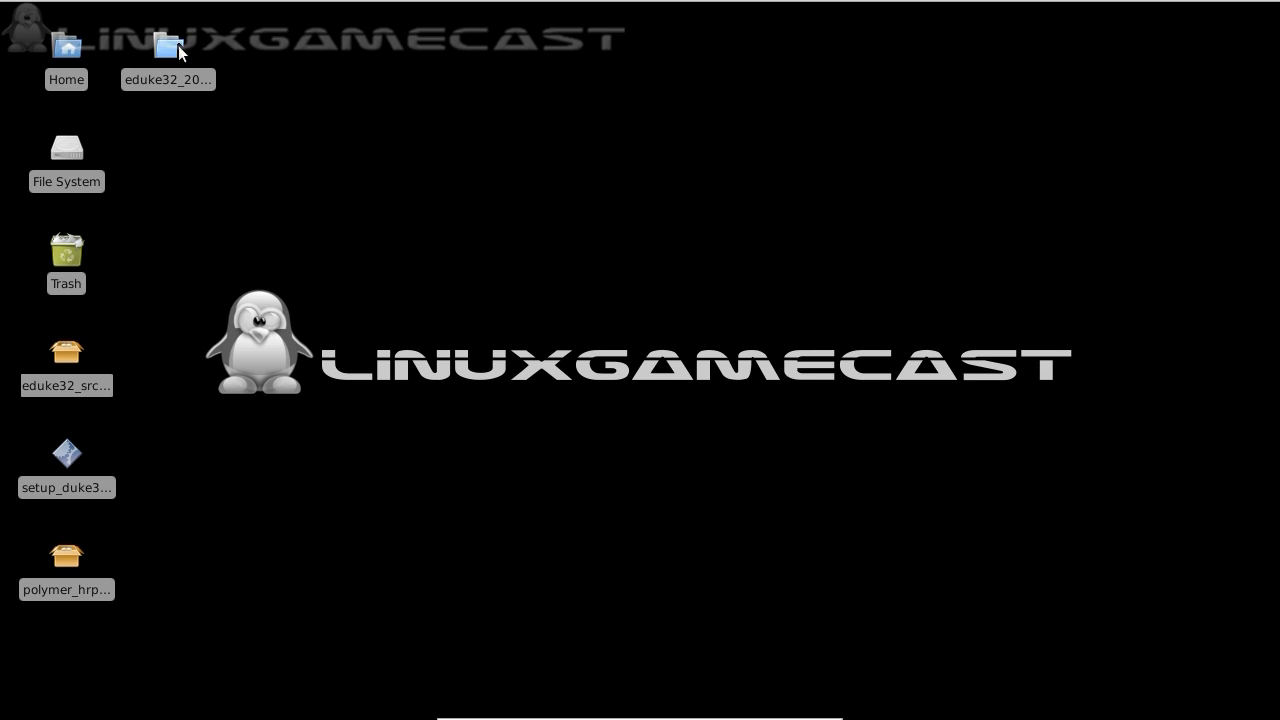
- Run make in the extracted source folder, producing the eduke32 and mapster32 executables
{"action": "double_click", "coordinate": [168, 48]}
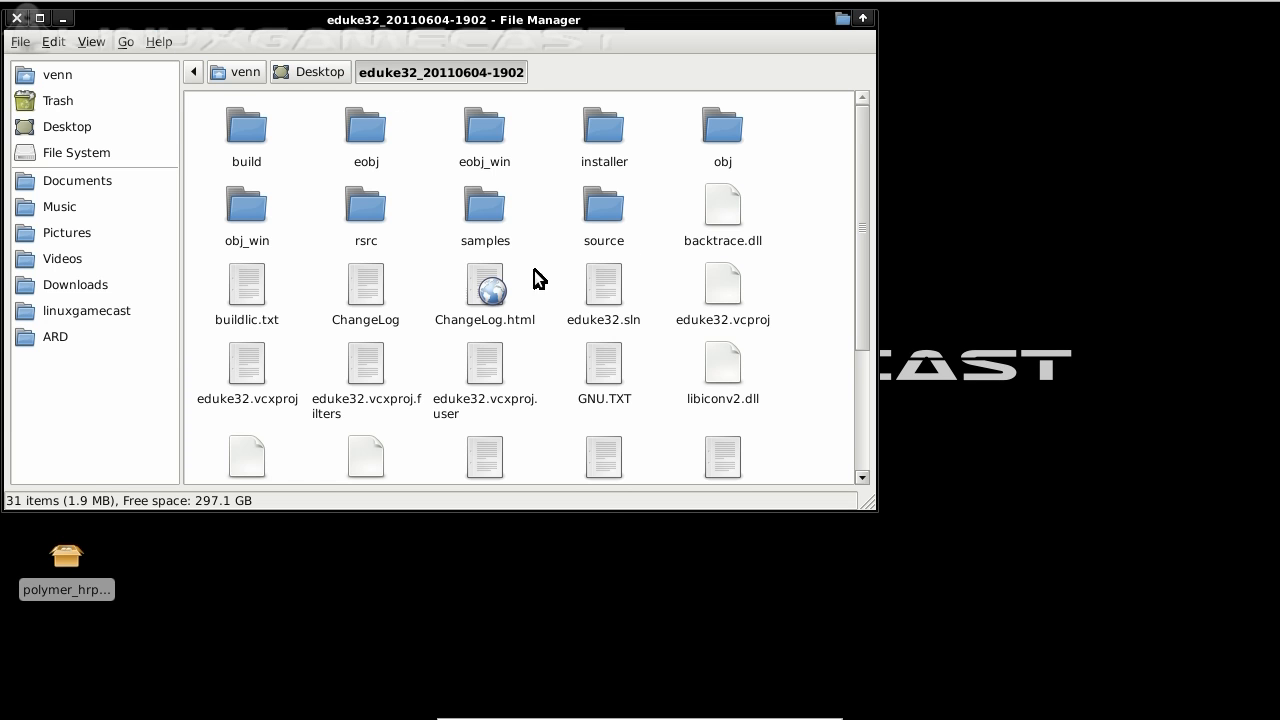
{"action": "mouse_move", "coordinate": [838, 312]}
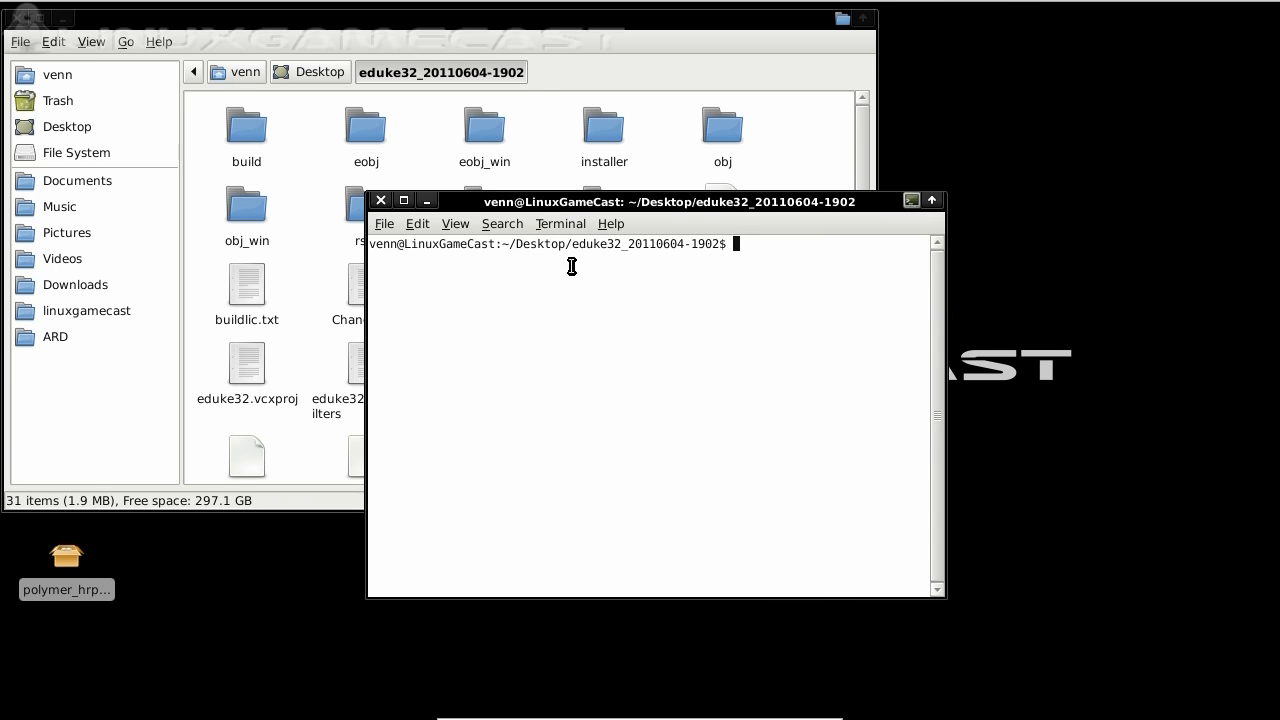
{"action": "type", "text": "ls"}
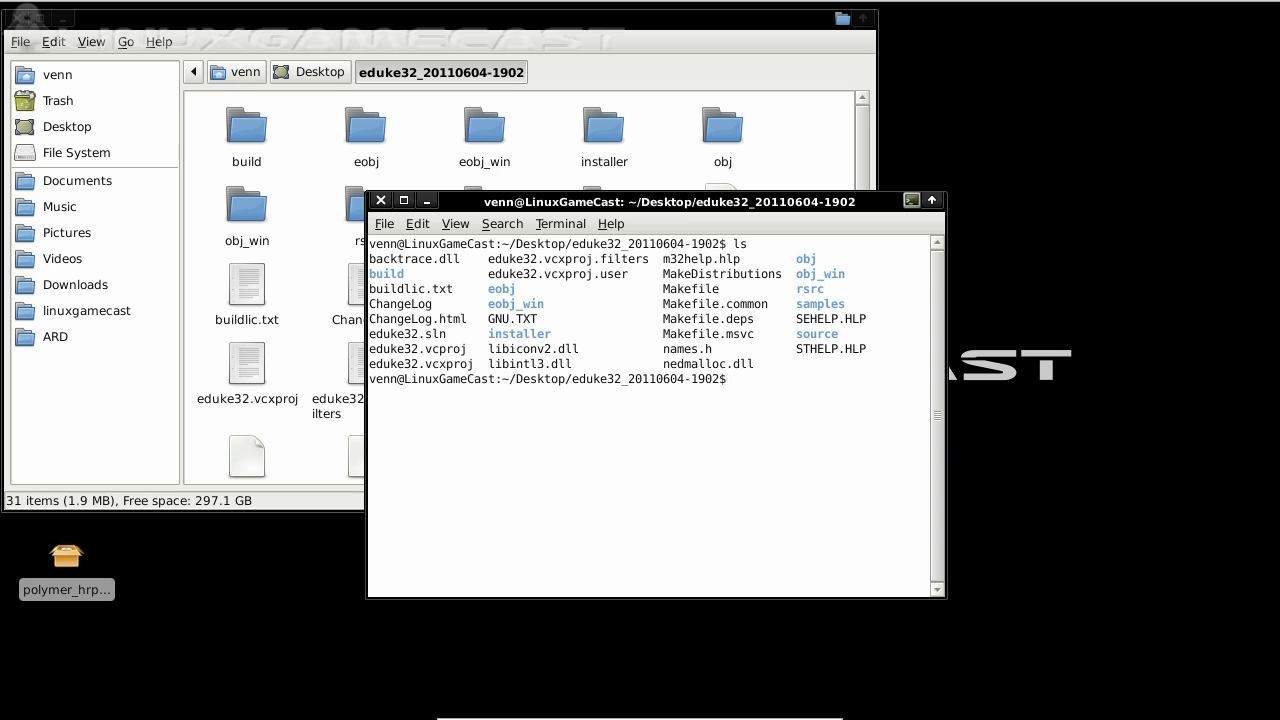
{"action": "type", "text": "make"}
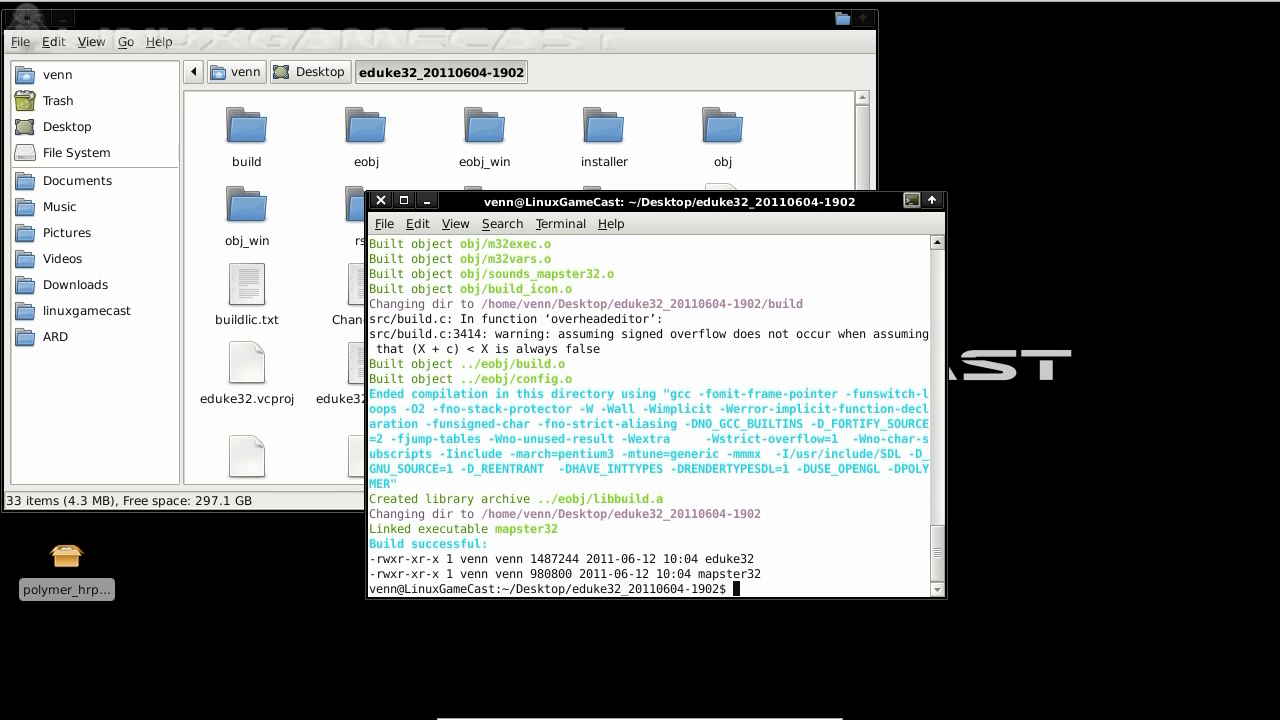
{"action": "type", "text": "ls"}
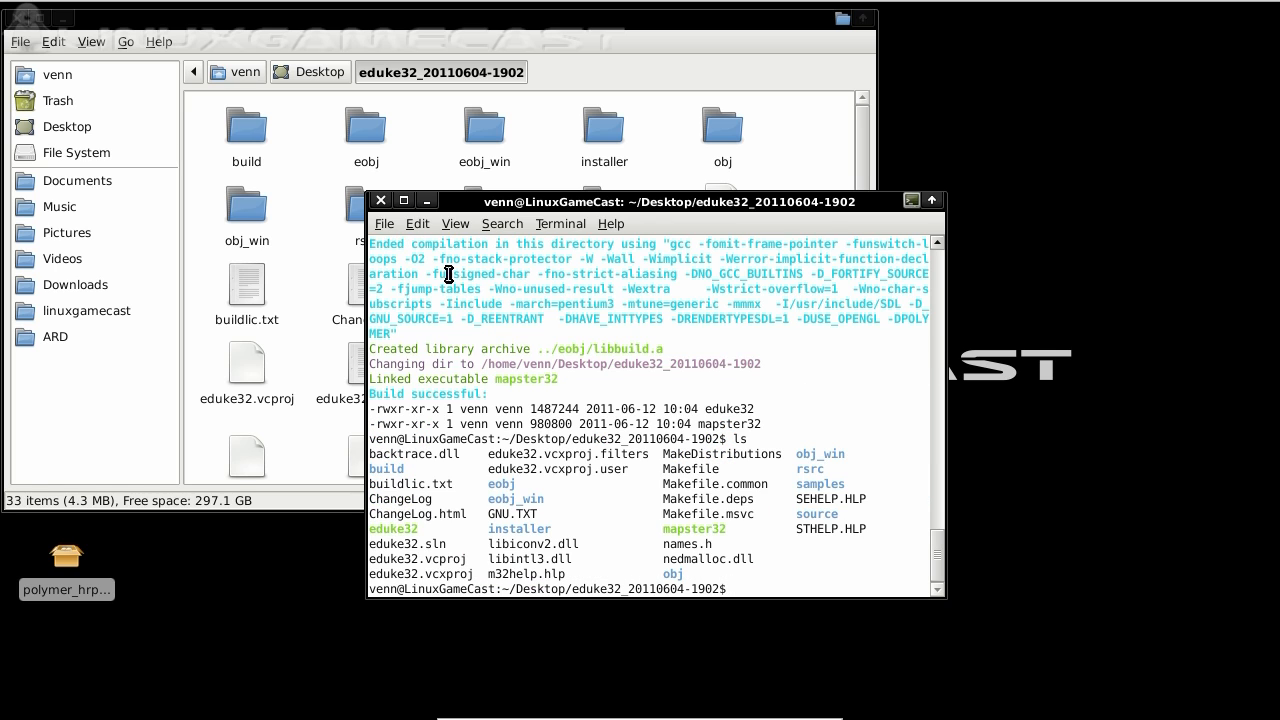
{"action": "mouse_move", "coordinate": [398, 532]}
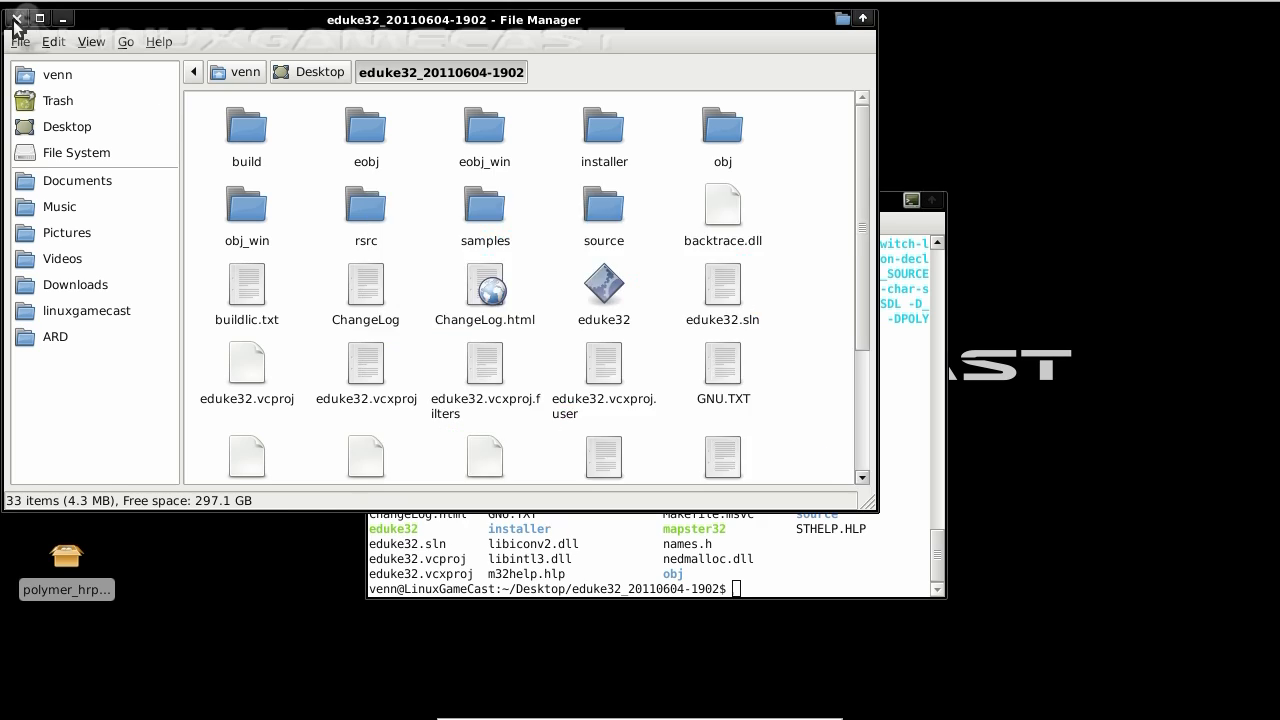
- Move up to the Desktop and run the GOG setup executable with wine *.exe
{"action": "left_click", "coordinate": [12, 18]}
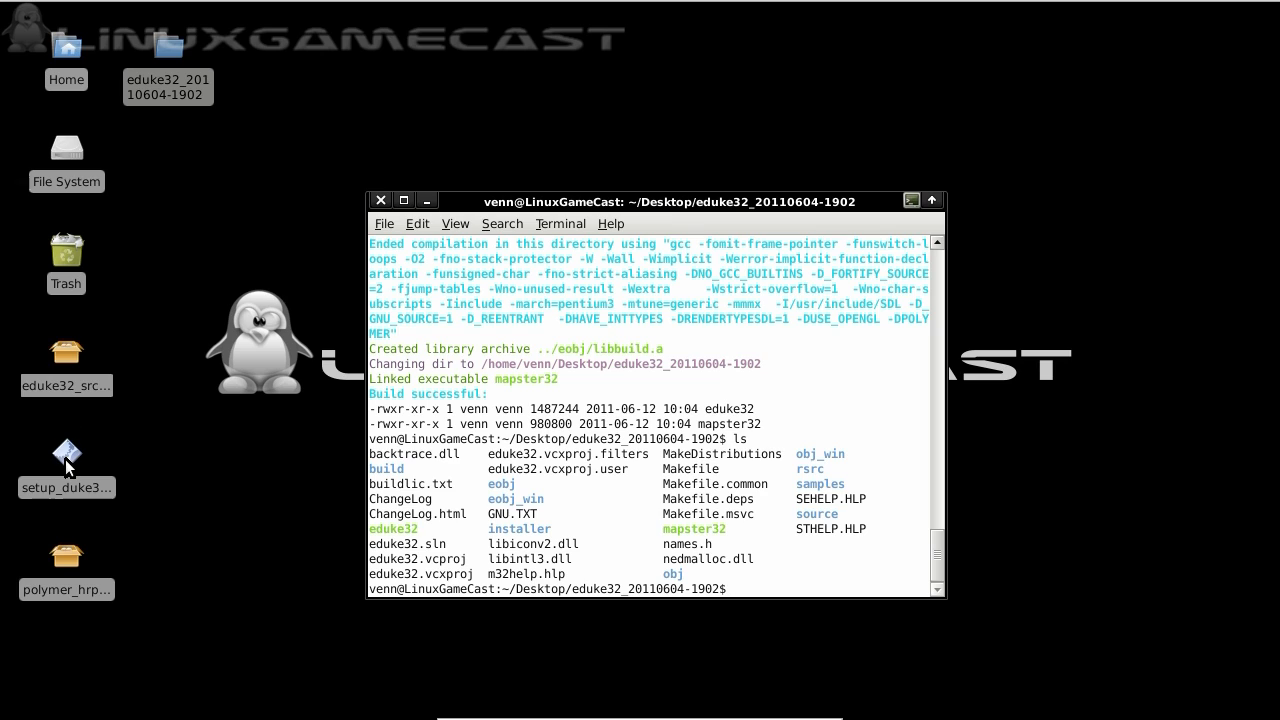
{"action": "mouse_move", "coordinate": [68, 468]}
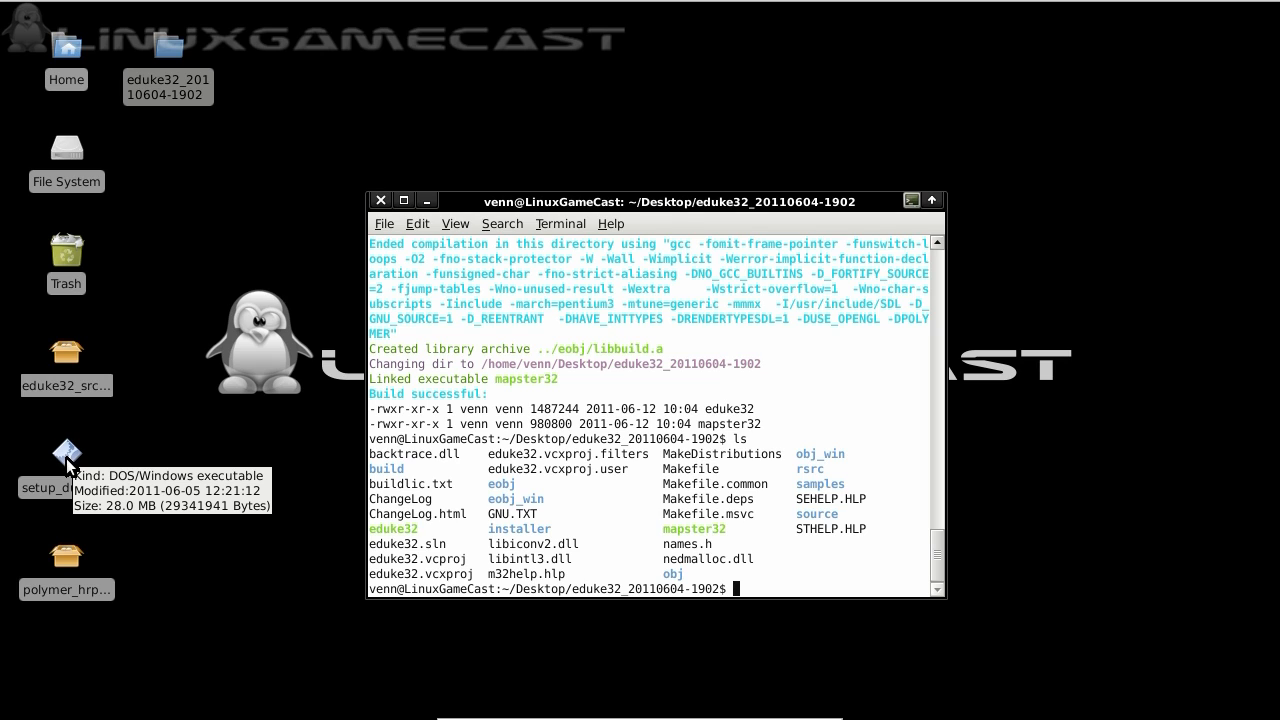
{"action": "type", "text": "cd ."}
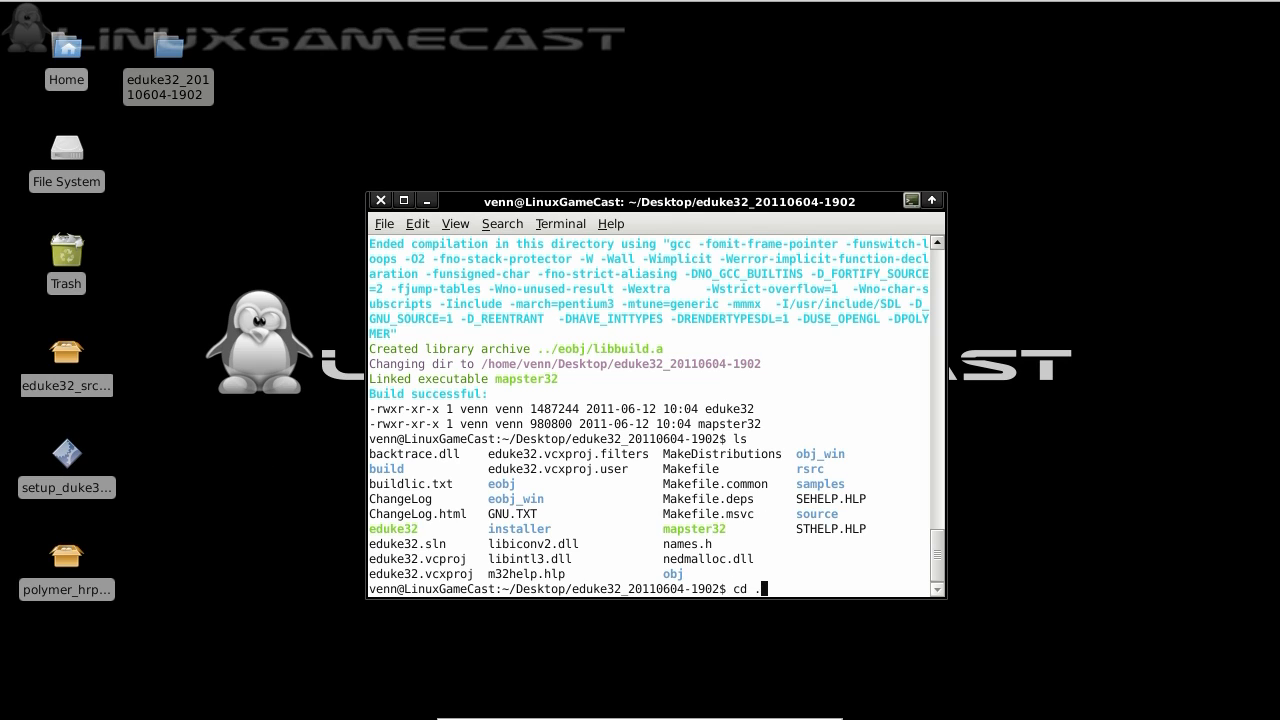
{"action": "key", "text": "Return"}
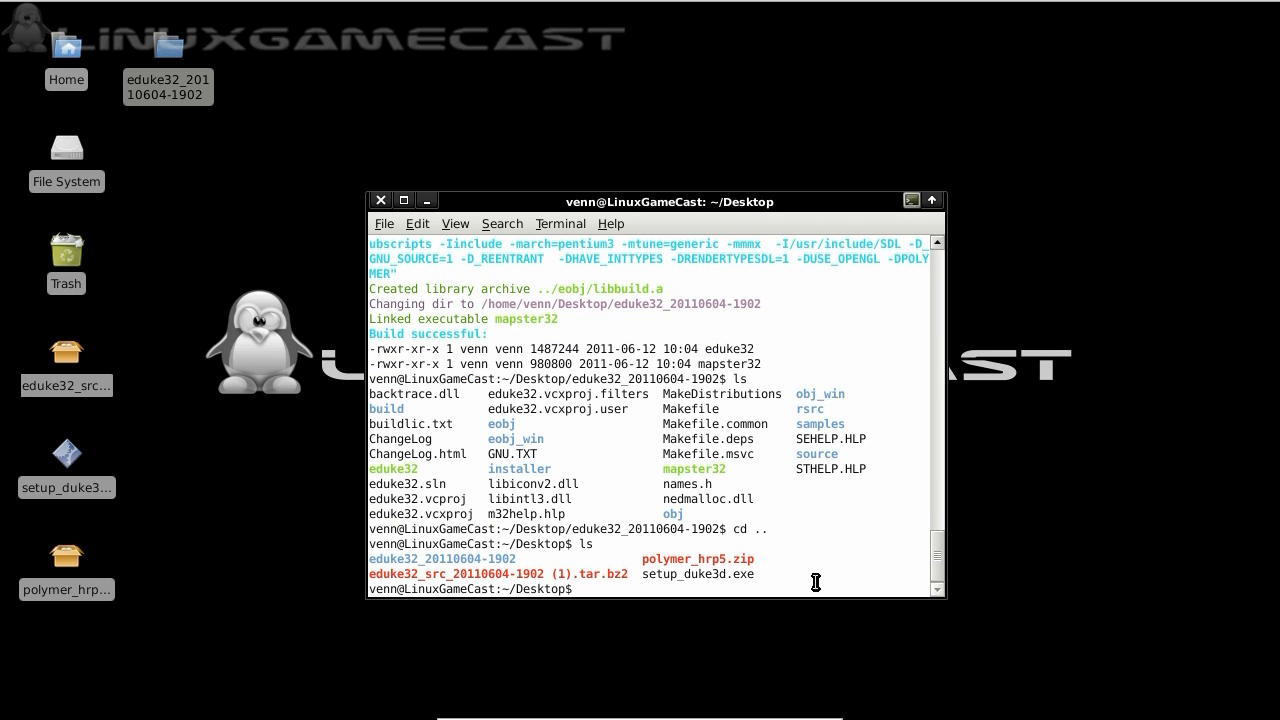
{"action": "type", "text": "wine *.ex"}
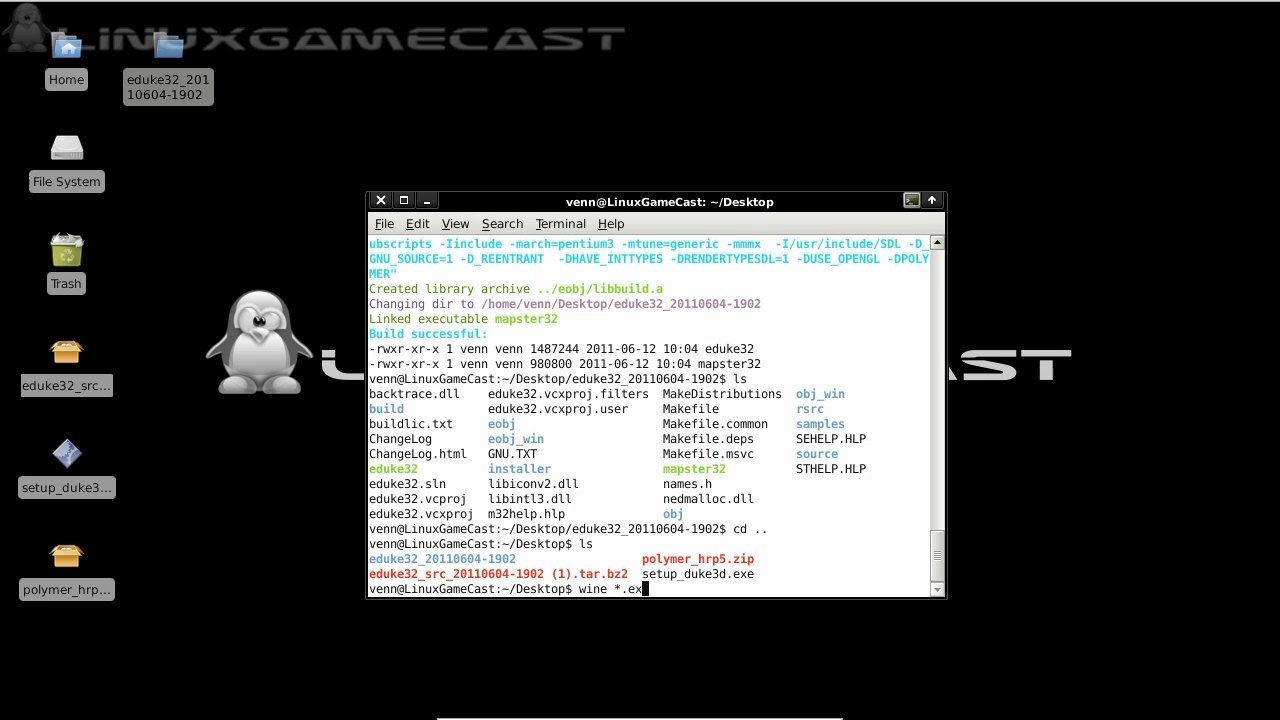
{"action": "key", "text": "Return"}
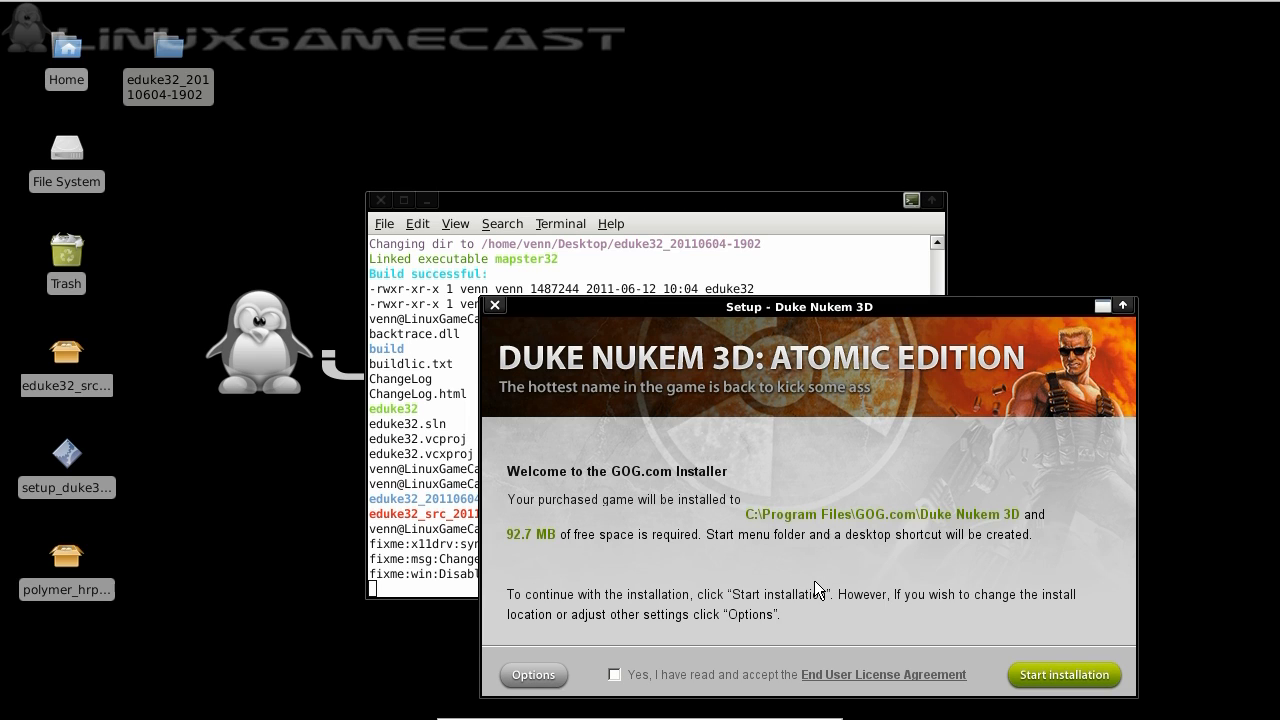
- Accept the license, run the Duke Nukem 3D installation, and exit the installer
{"action": "left_click_drag", "start_coordinate": [800, 308], "coordinate": [814, 292]}
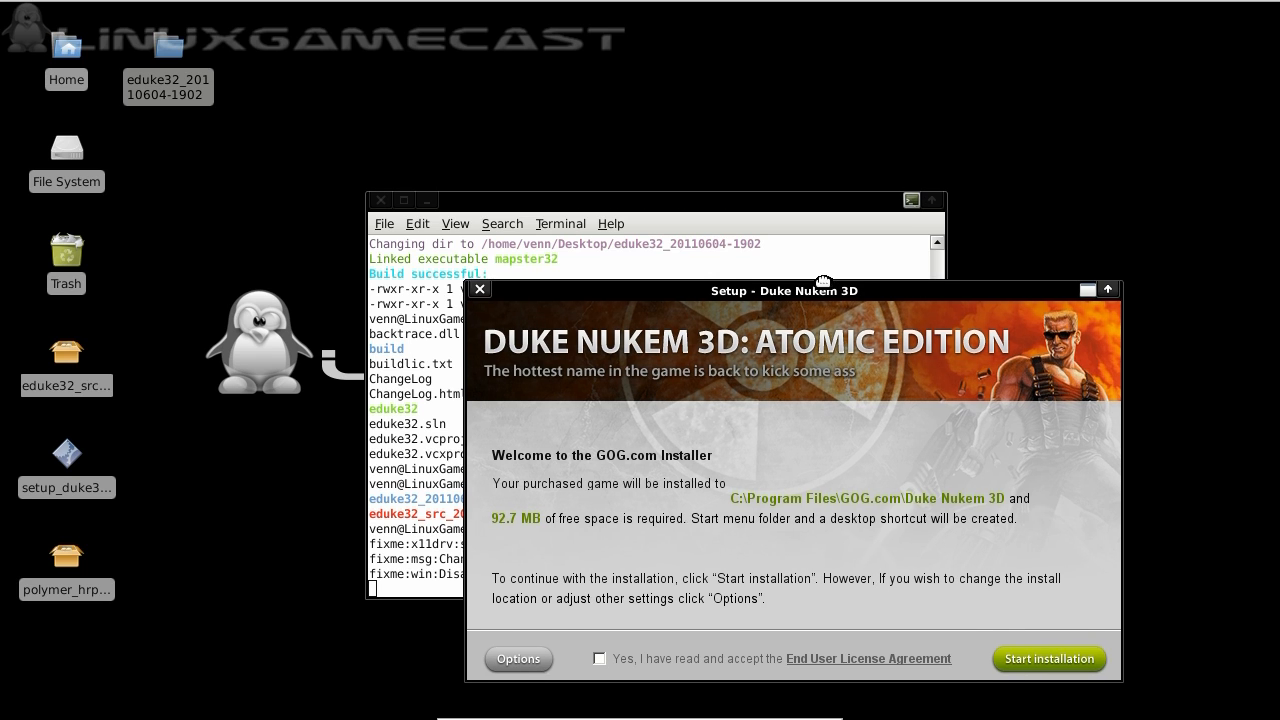
{"action": "left_click", "coordinate": [464, 516]}
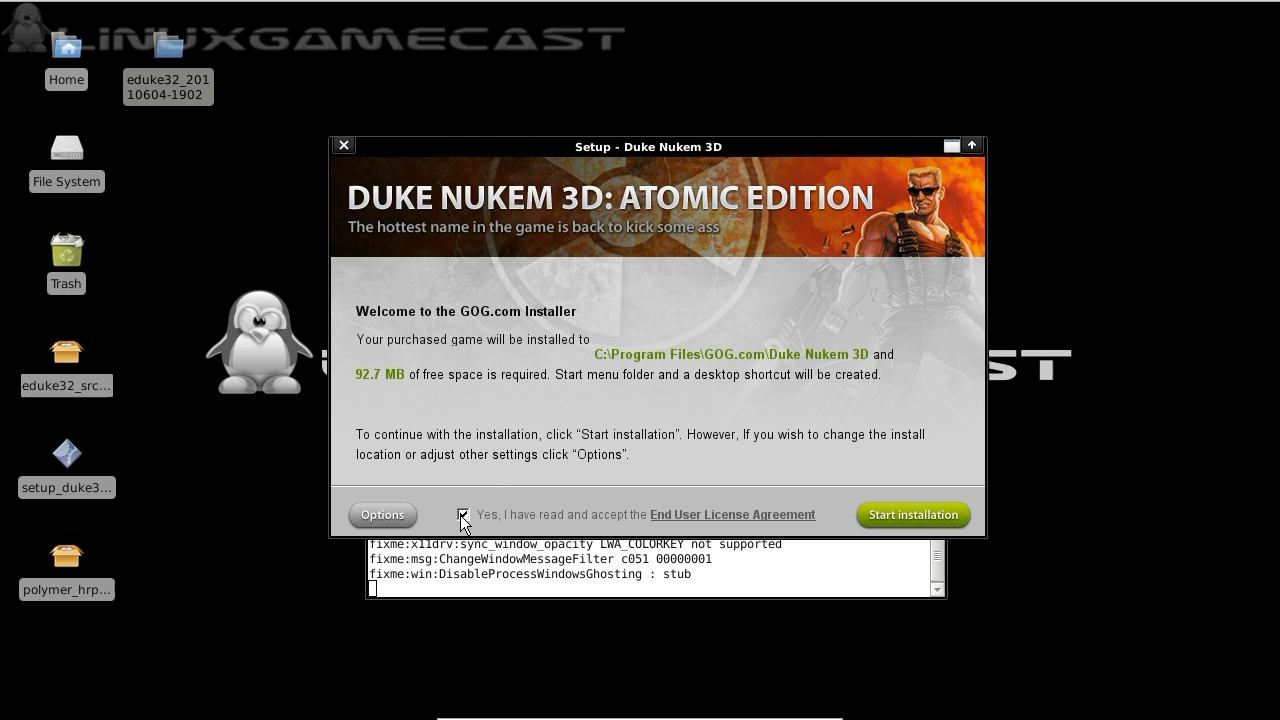
{"action": "left_click", "coordinate": [912, 514]}
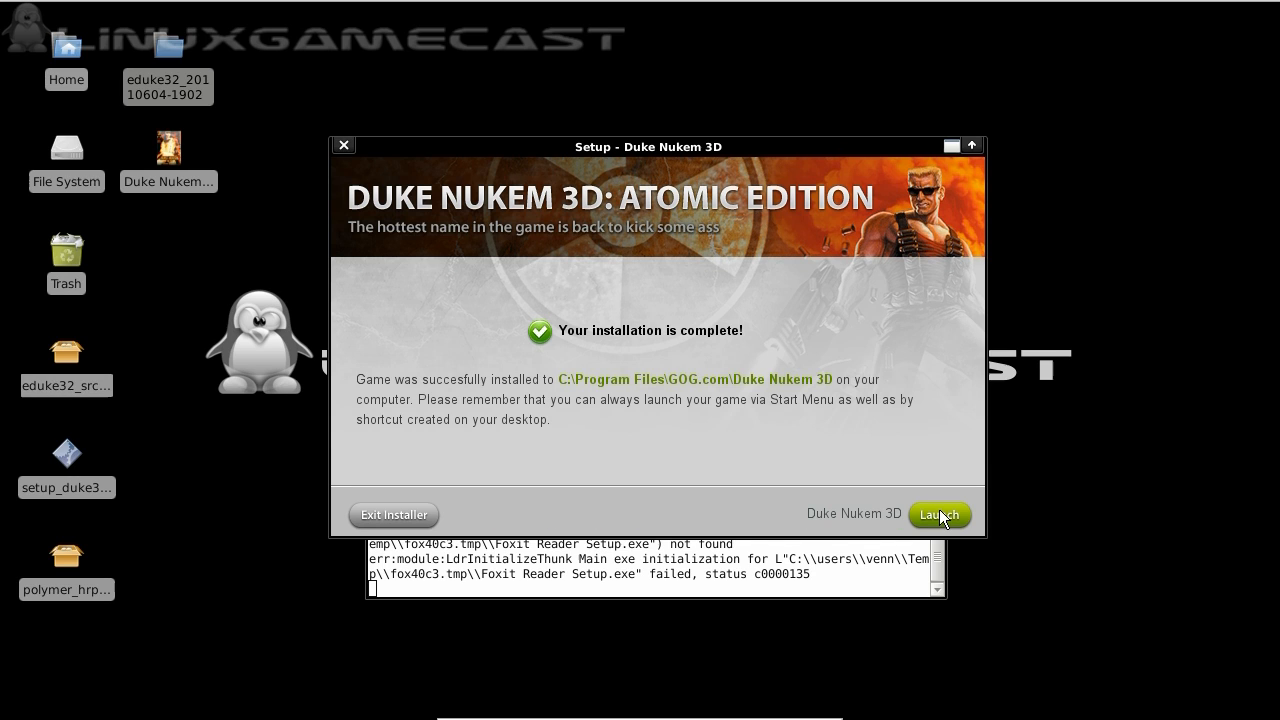
{"action": "mouse_move", "coordinate": [432, 548]}
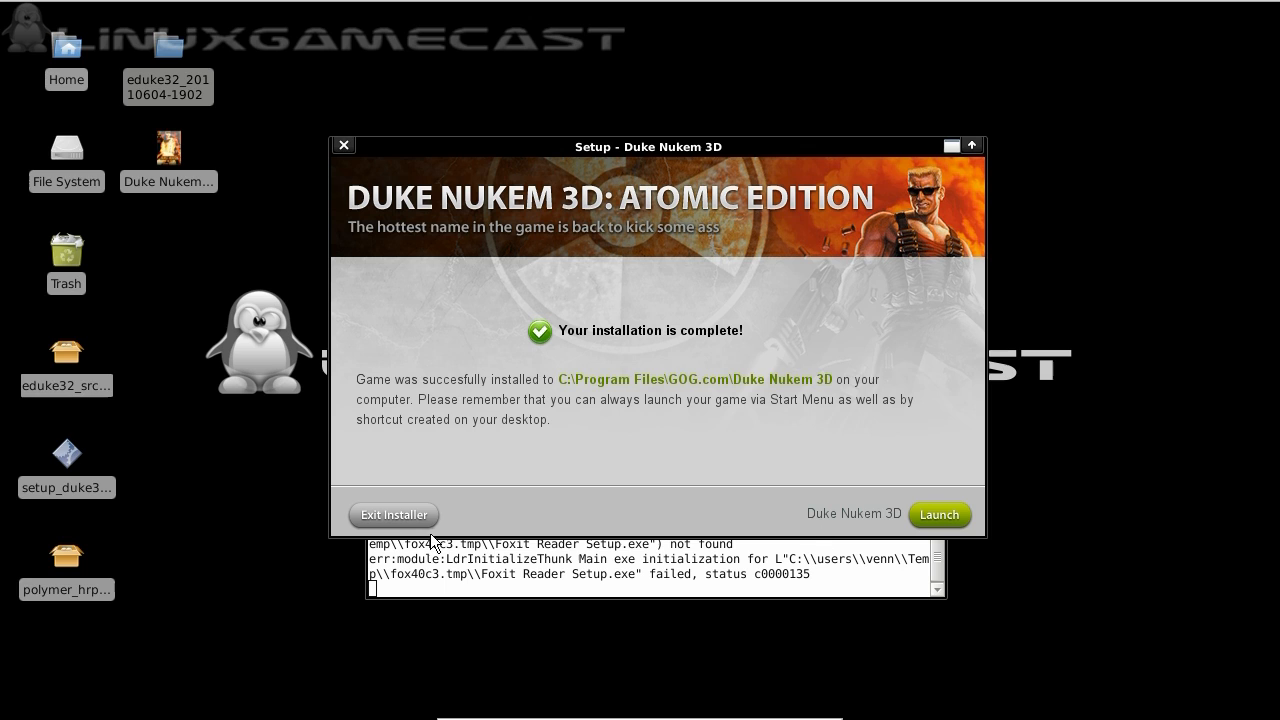
{"action": "left_click", "coordinate": [392, 514]}
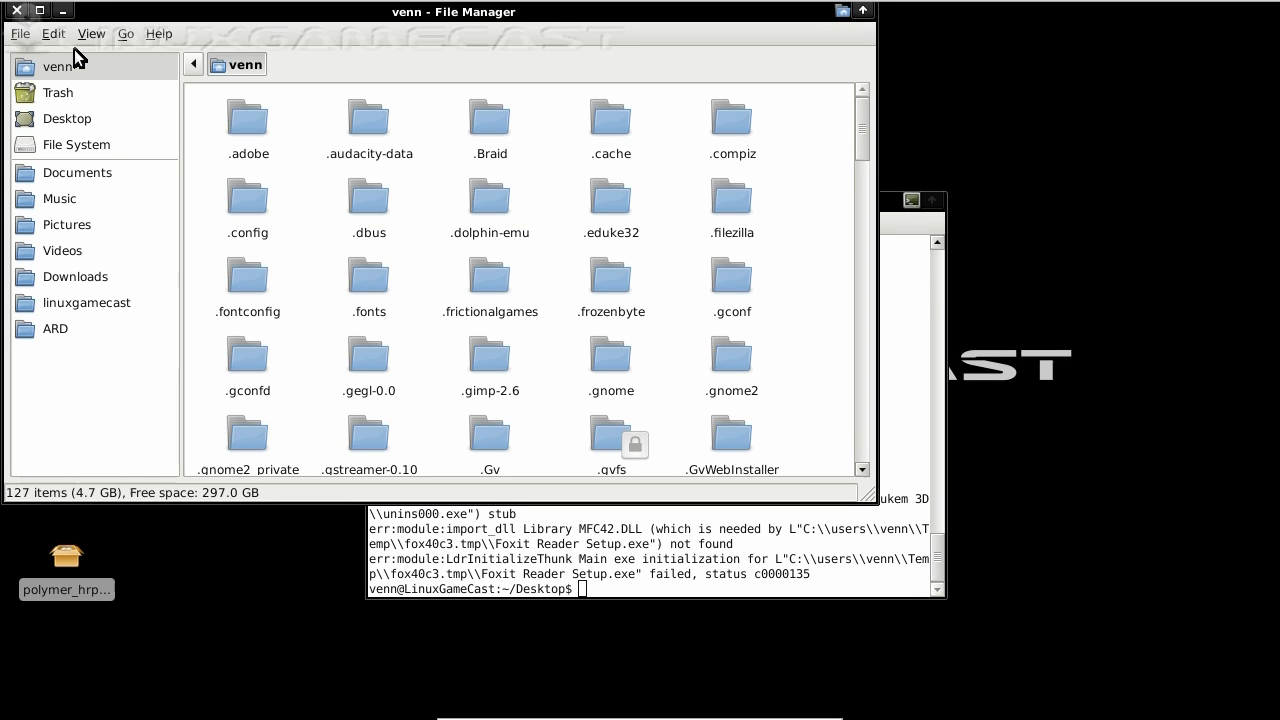
- Browse into ~/.wine/drive_c/Program Files/GOG.com/Duke Nukem 3D
{"action": "scroll", "scroll_direction": "down", "scroll_amount": 3}
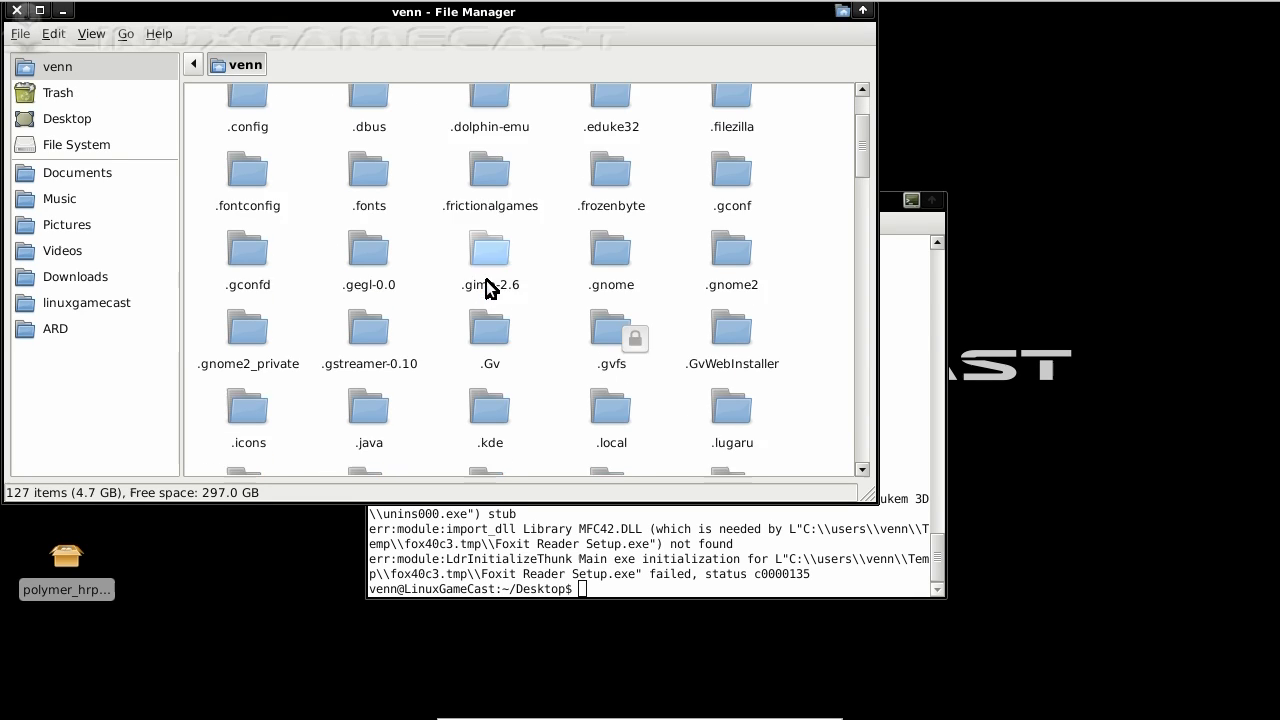
{"action": "scroll", "scroll_direction": "down", "scroll_amount": 3}
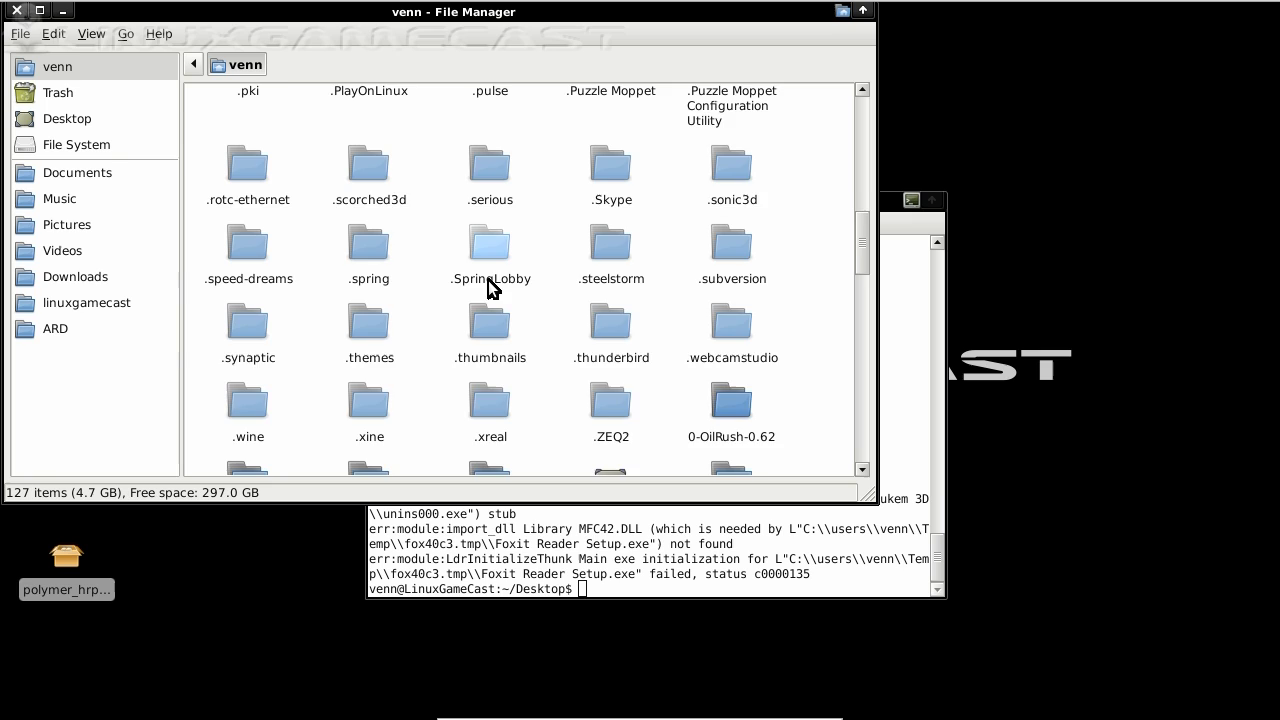
{"action": "scroll", "scroll_direction": "down", "scroll_amount": 3}
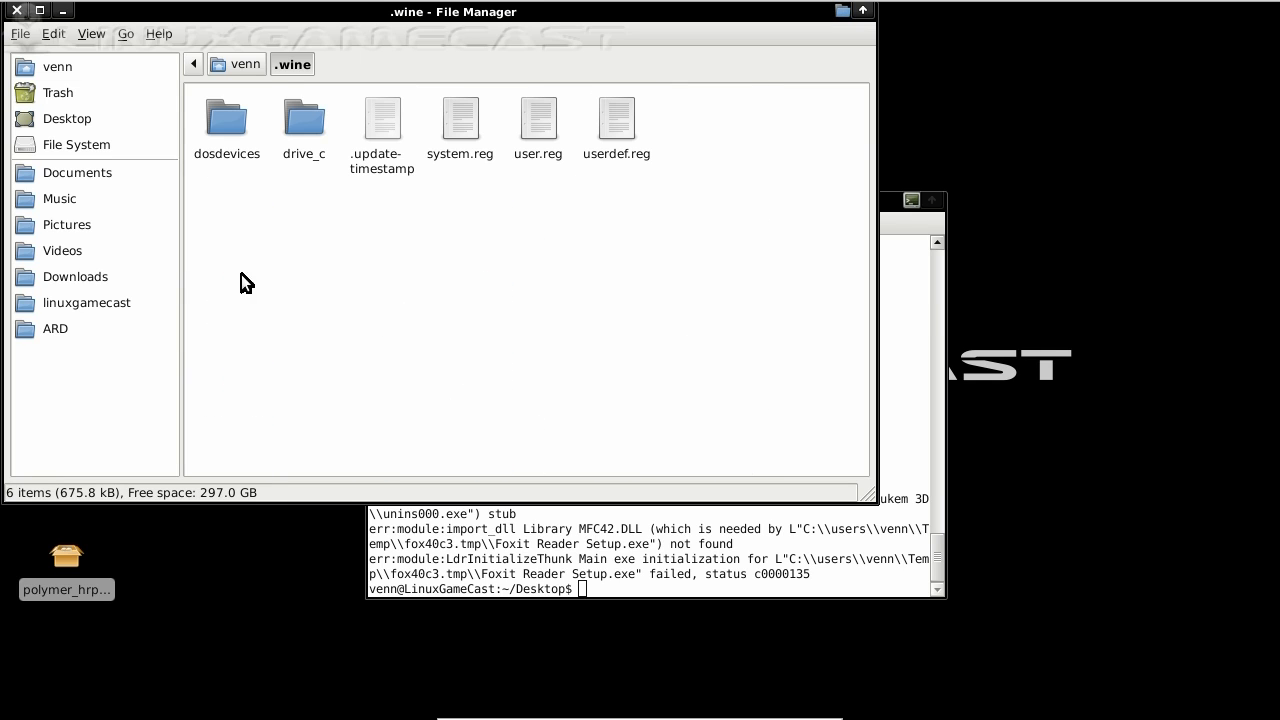
{"action": "double_click", "coordinate": [304, 114]}
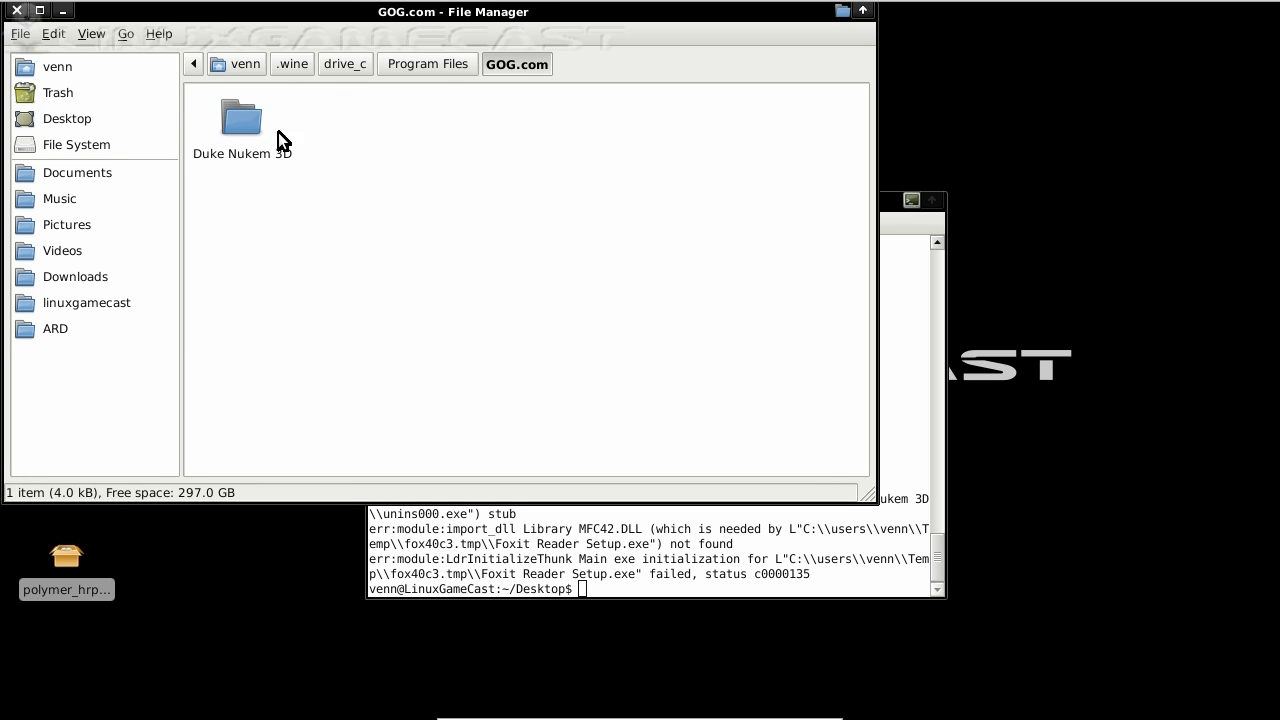
{"action": "double_click", "coordinate": [240, 120]}
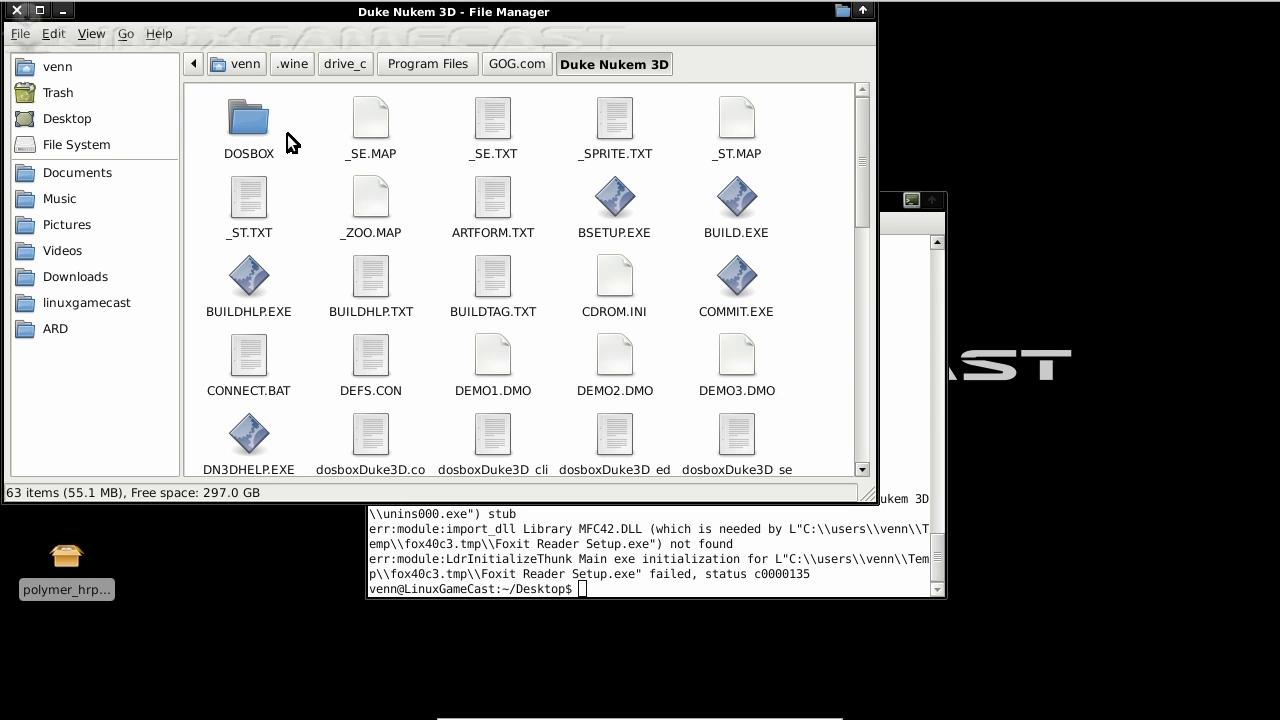
{"action": "mouse_move", "coordinate": [348, 212]}
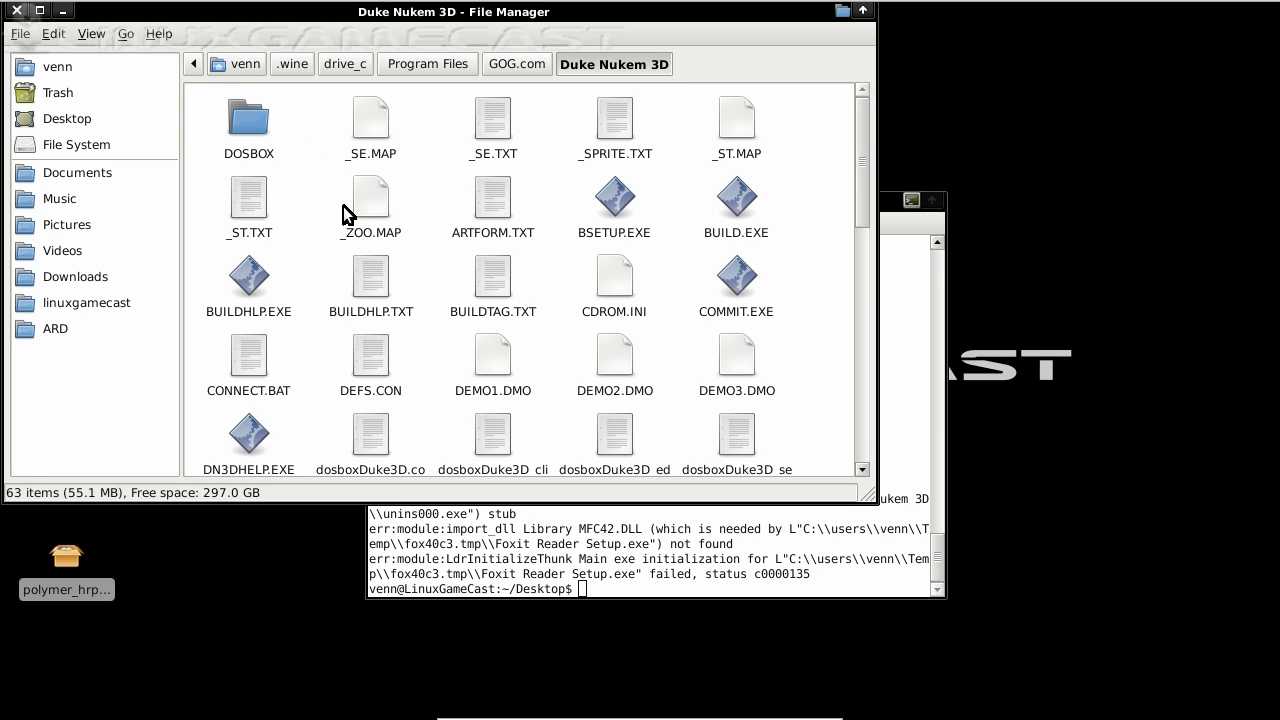
- Select the DUKE3D.GRP and DUKE.RTS data files for copying
{"action": "scroll", "scroll_direction": "down", "scroll_amount": 3}
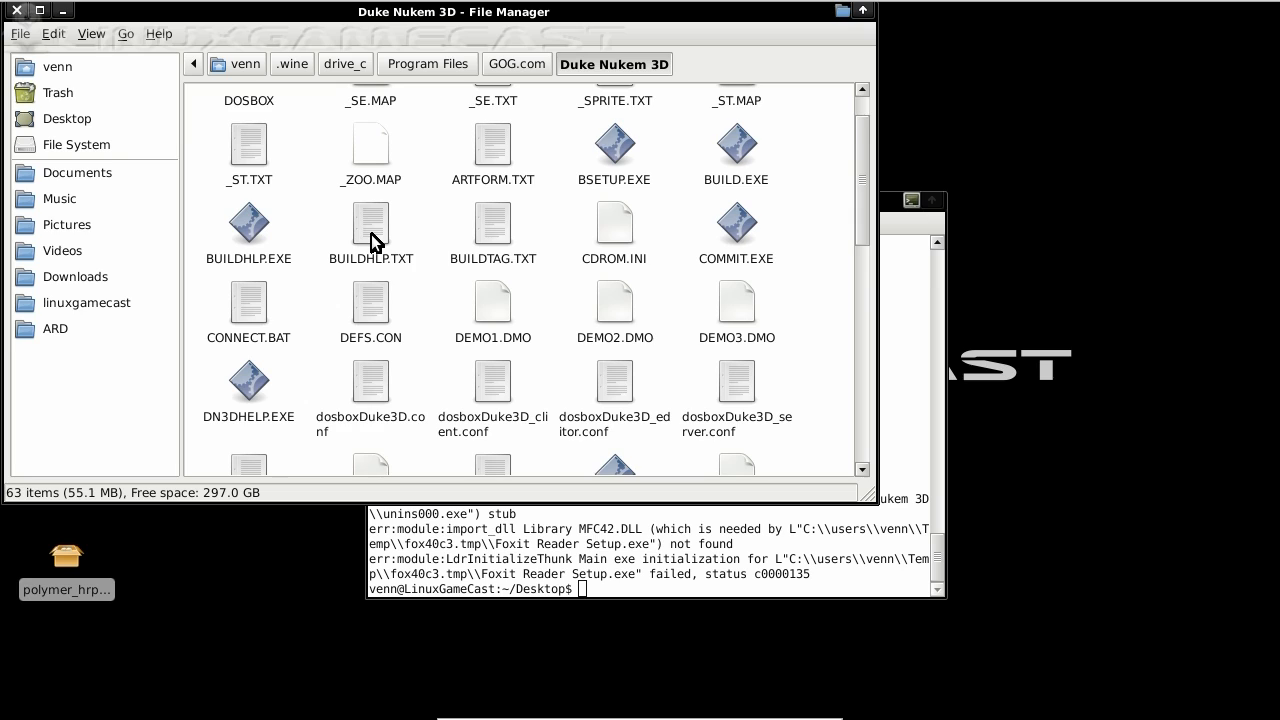
{"action": "scroll", "scroll_direction": "down", "scroll_amount": 3}
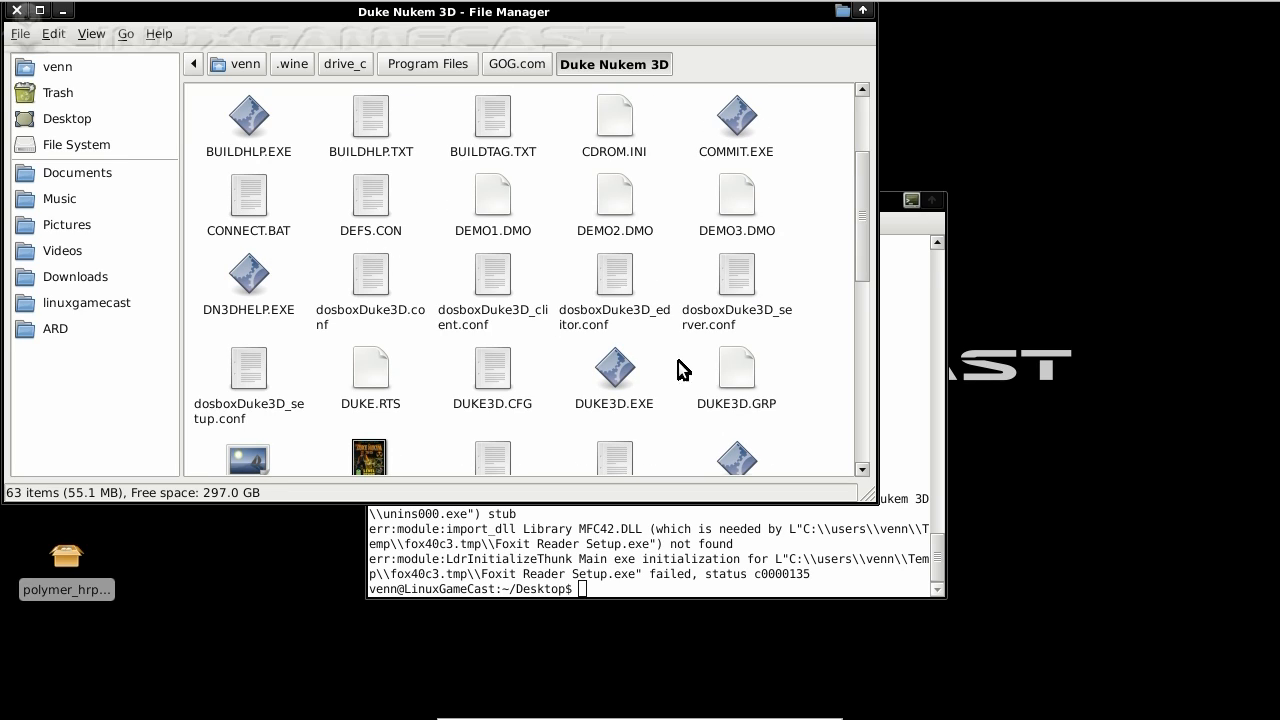
{"action": "mouse_move", "coordinate": [744, 384]}
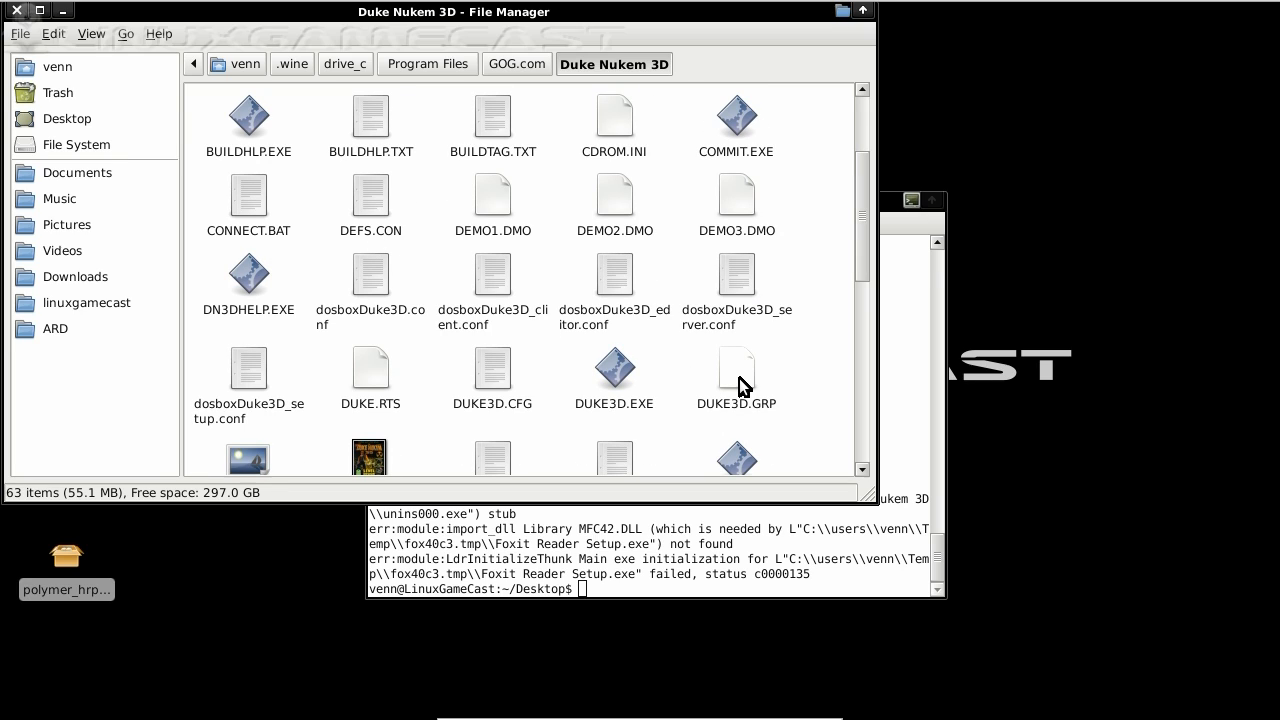
{"action": "mouse_move", "coordinate": [368, 368]}
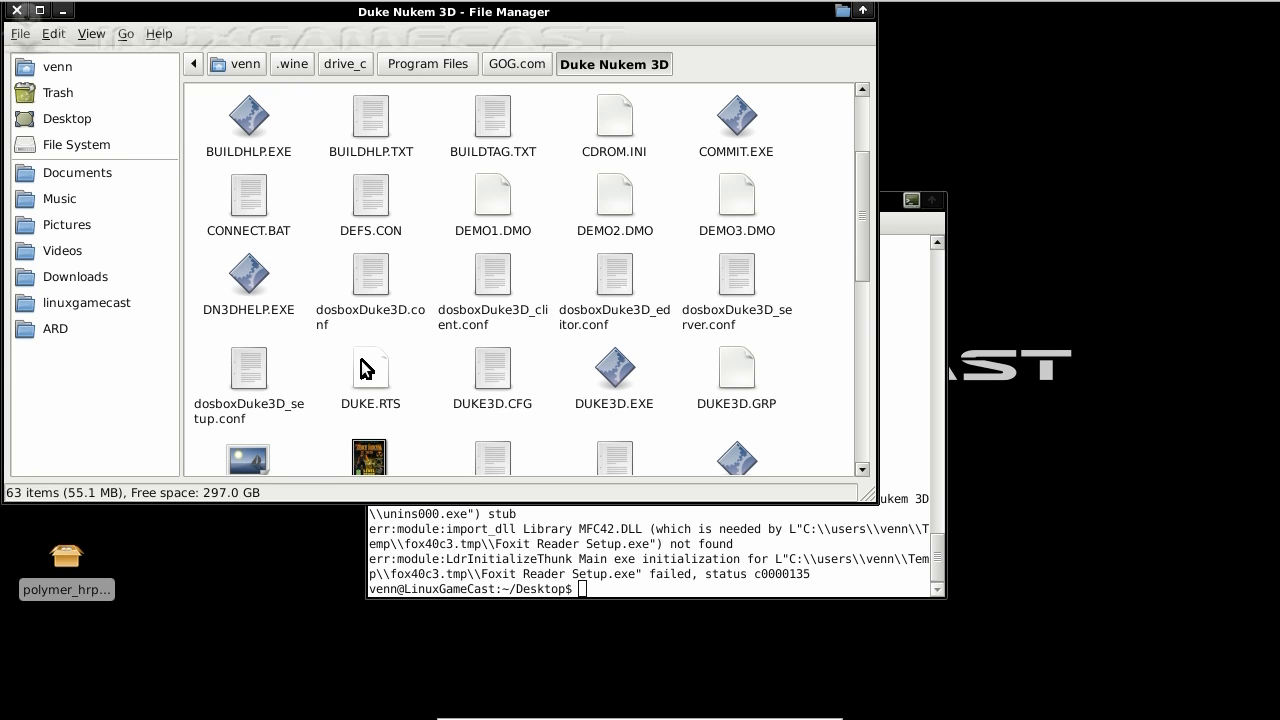
{"action": "left_click", "coordinate": [14, 32]}
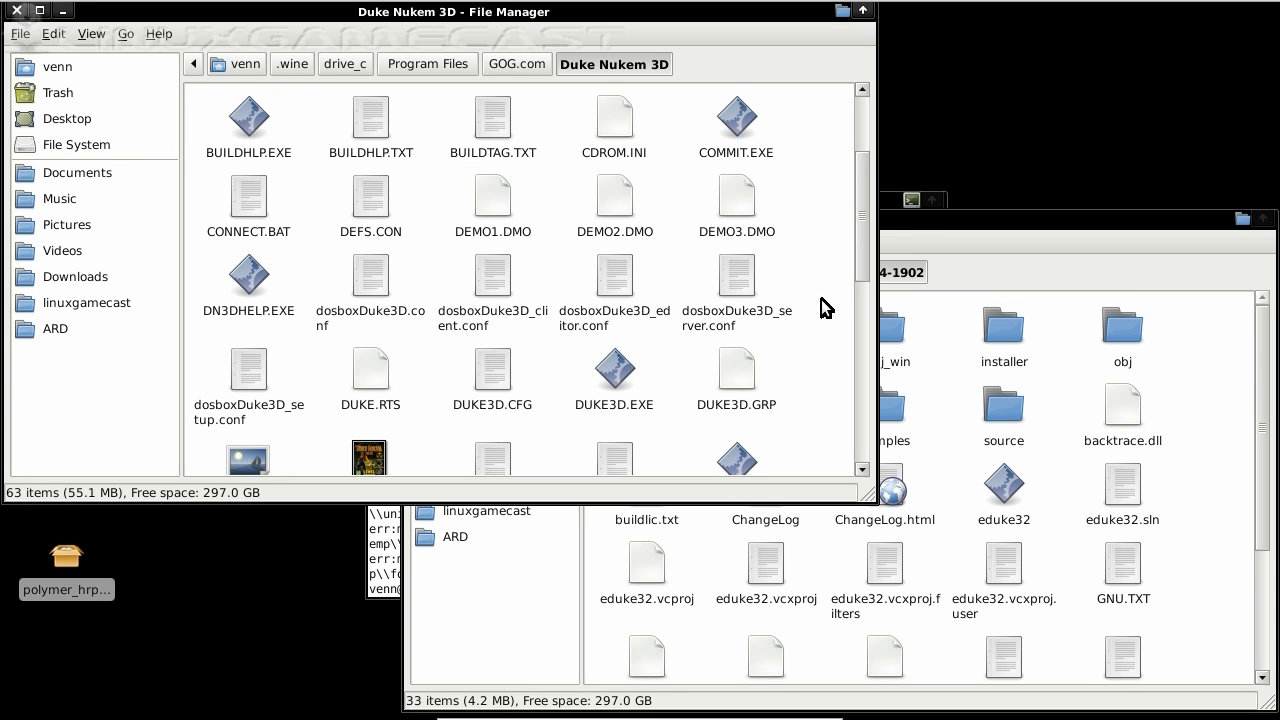
{"action": "mouse_move", "coordinate": [740, 376]}
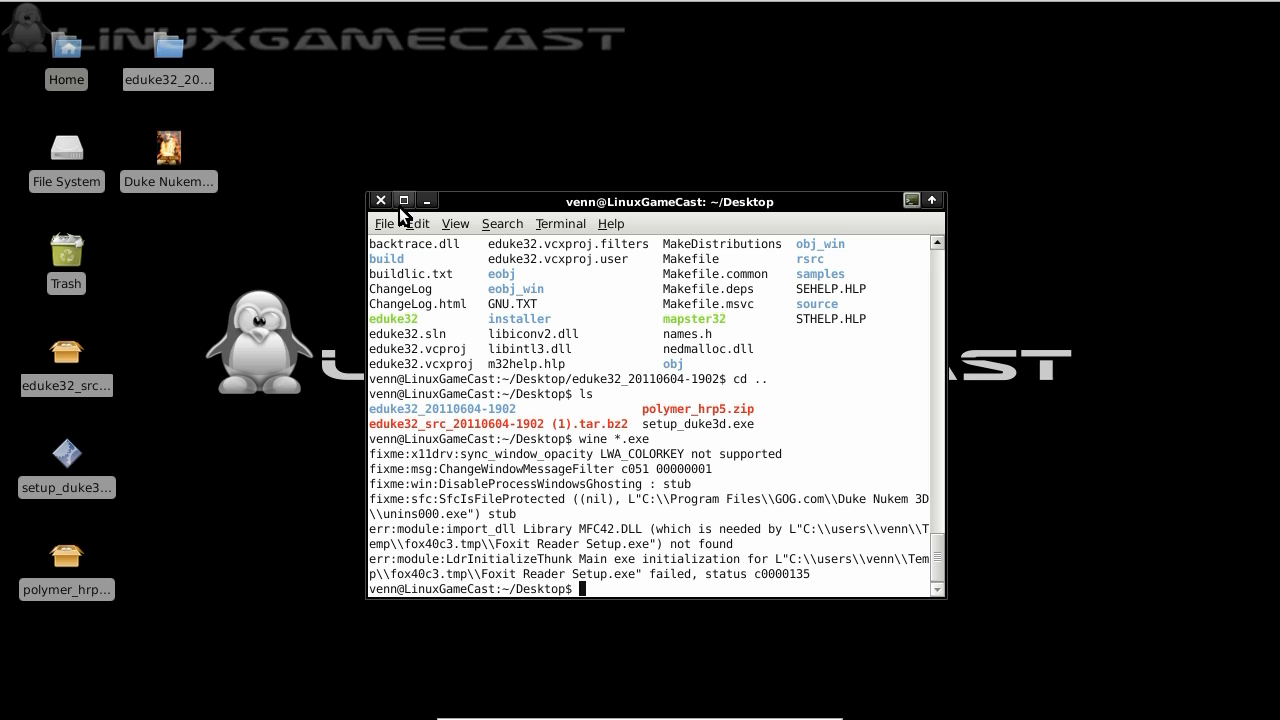
{"action": "mouse_move", "coordinate": [396, 236]}
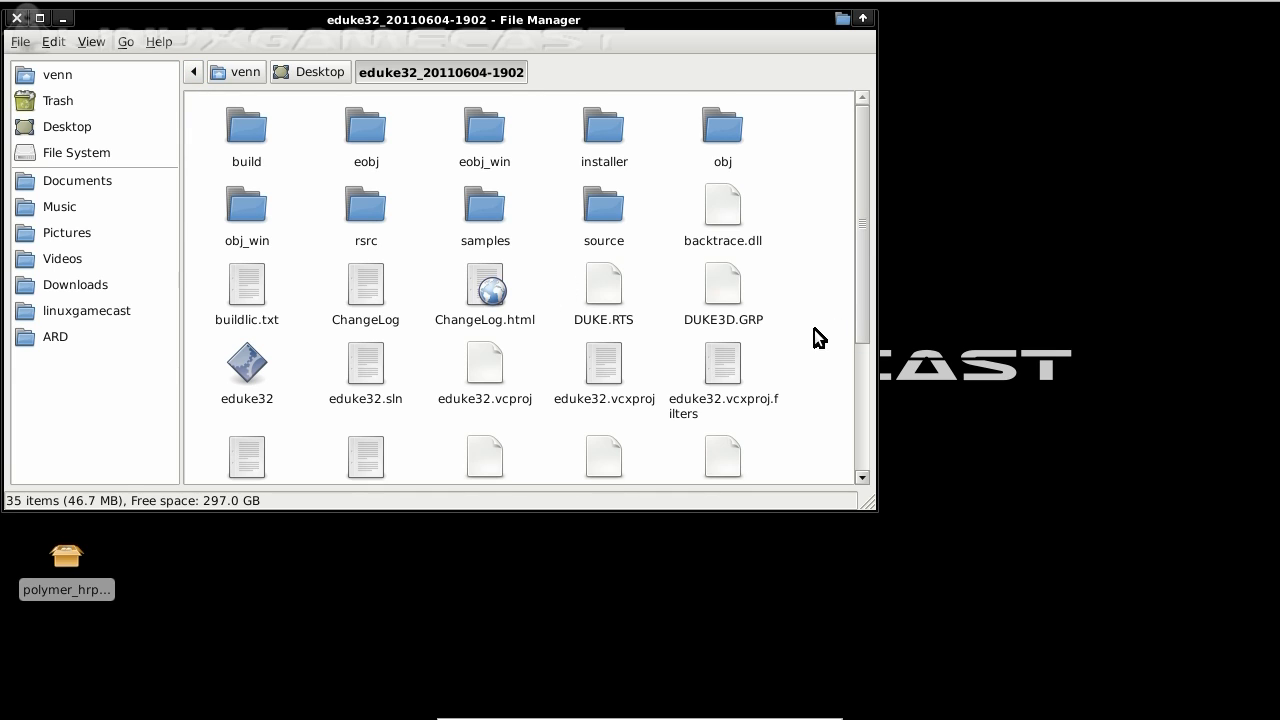
{"action": "mouse_move", "coordinate": [728, 290]}
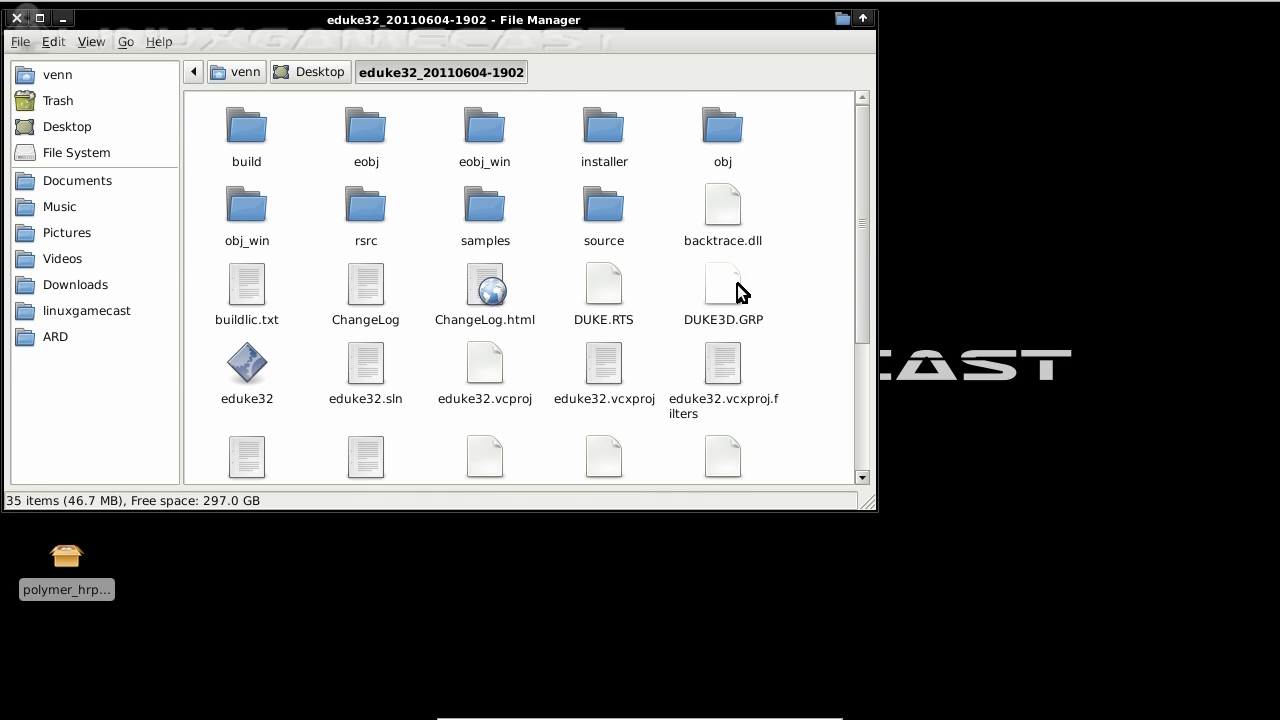
{"action": "mouse_move", "coordinate": [330, 90]}
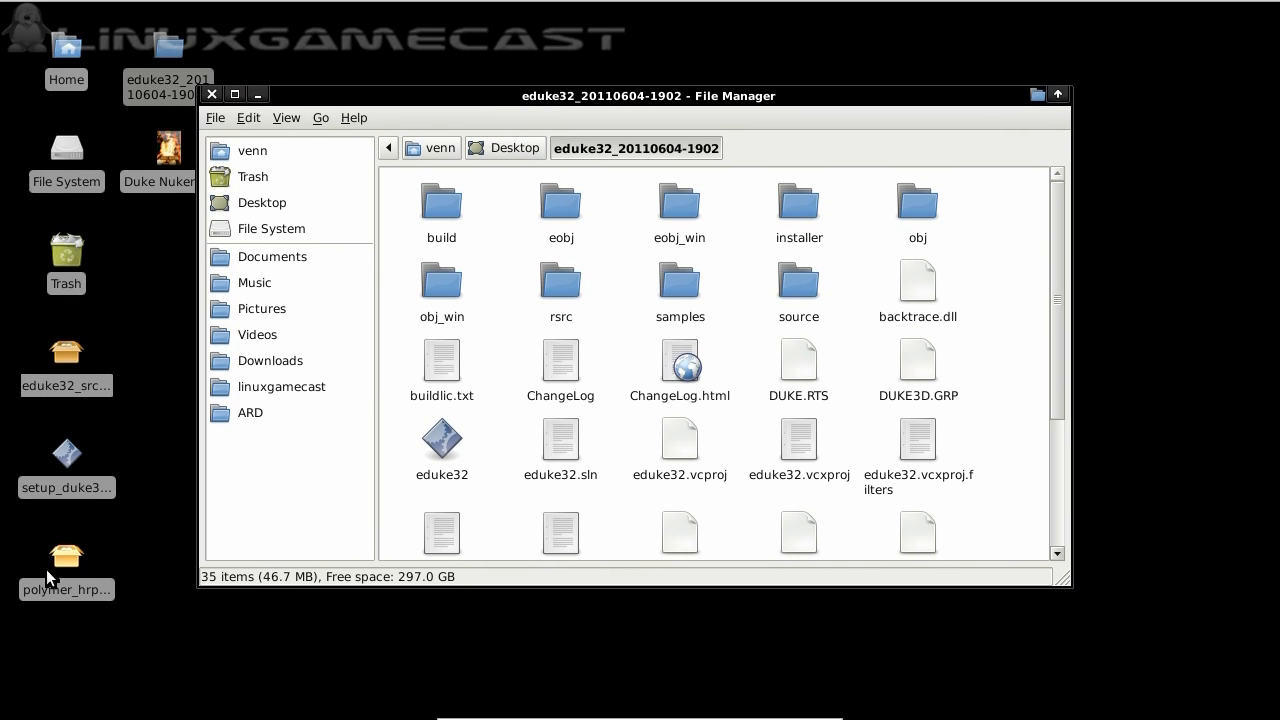
{"action": "mouse_move", "coordinate": [66, 560]}
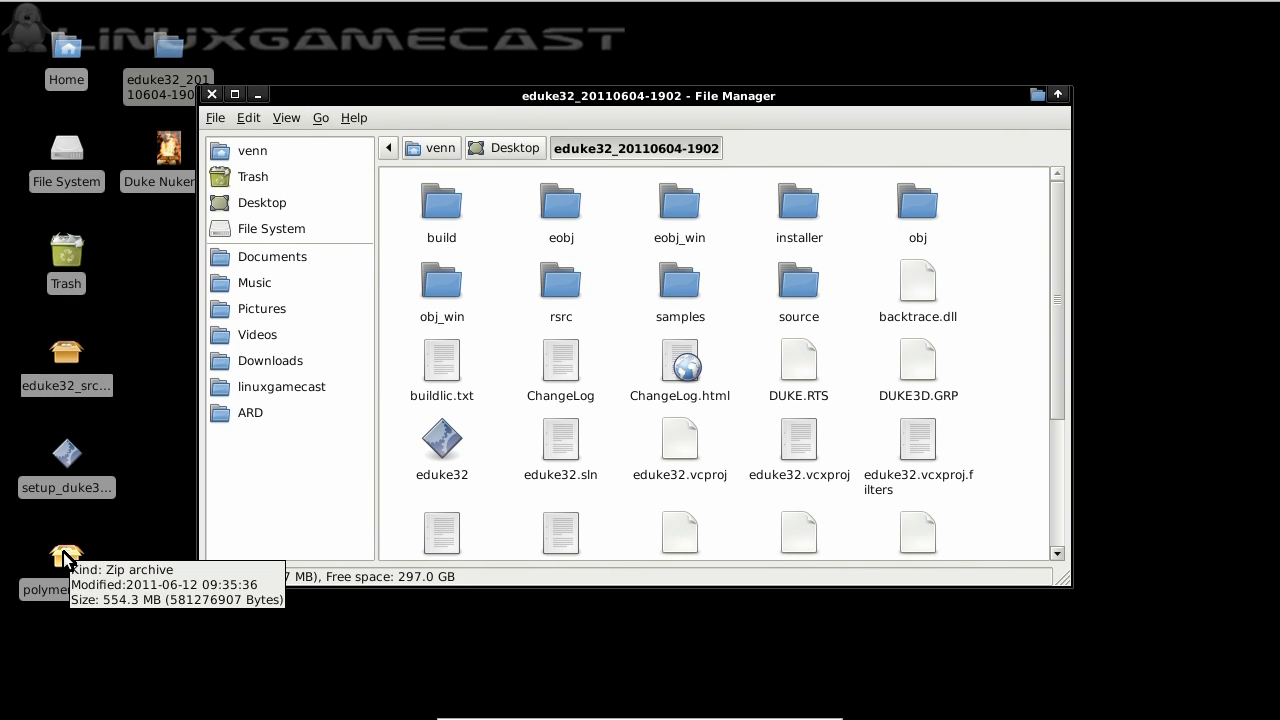
{"action": "double_click", "coordinate": [66, 556]}
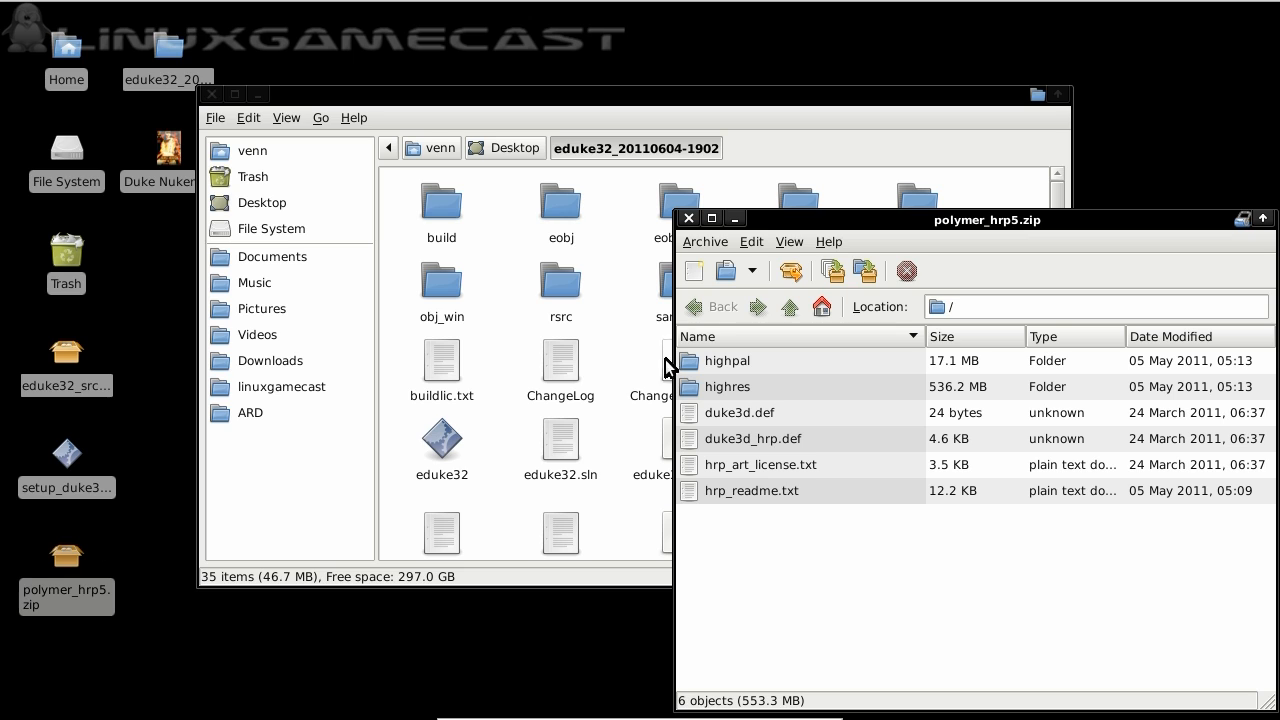
{"action": "left_click_drag", "start_coordinate": [988, 218], "coordinate": [494, 138]}
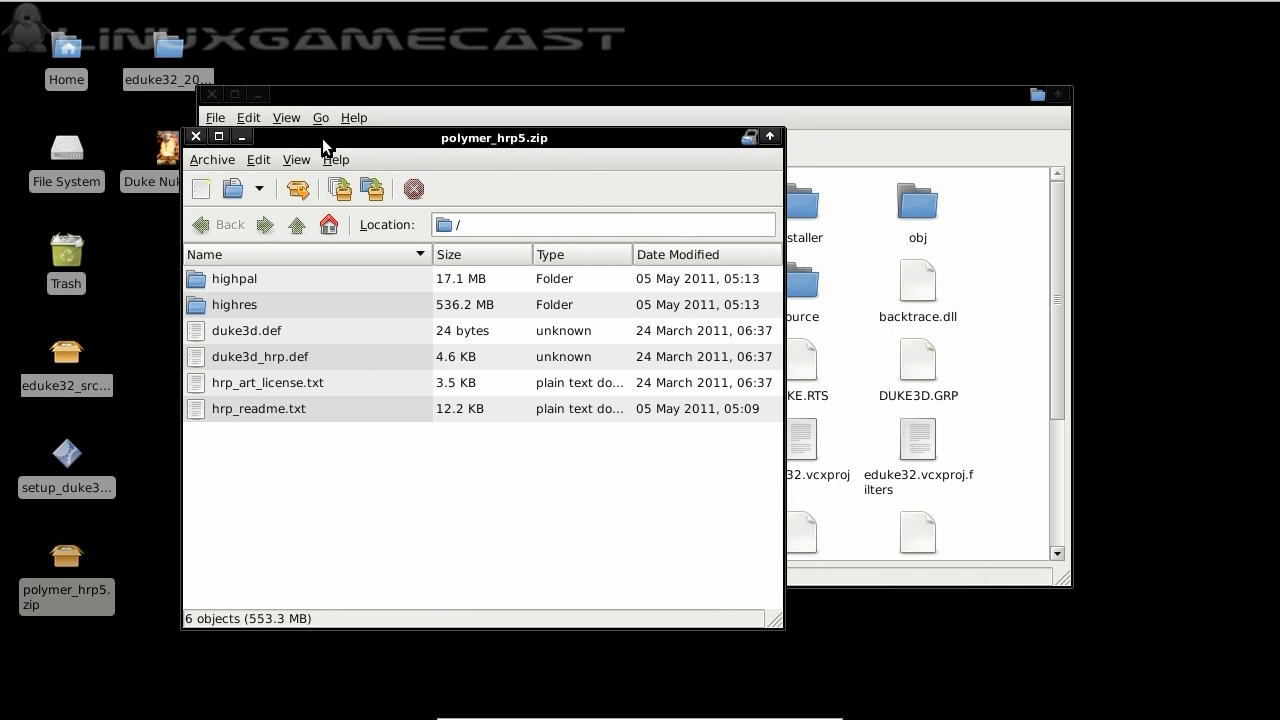
{"action": "mouse_move", "coordinate": [292, 212]}
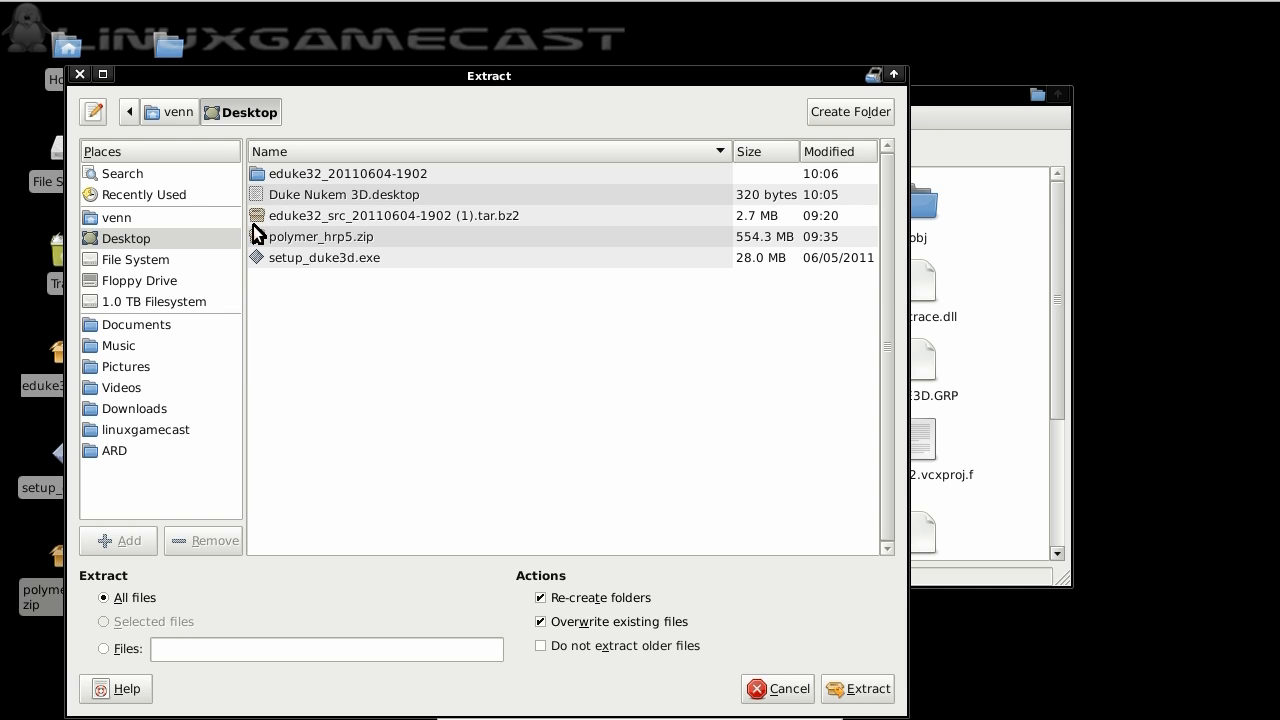
{"action": "double_click", "coordinate": [348, 172]}
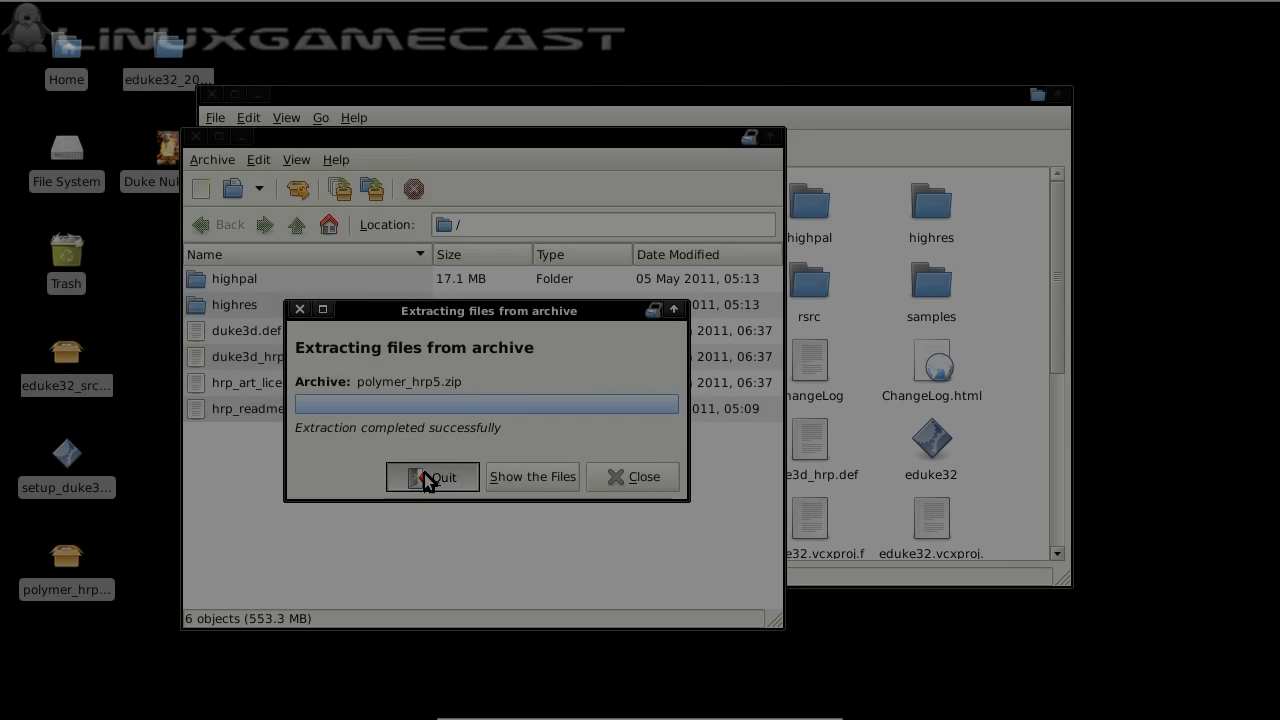
{"action": "left_click", "coordinate": [432, 476]}
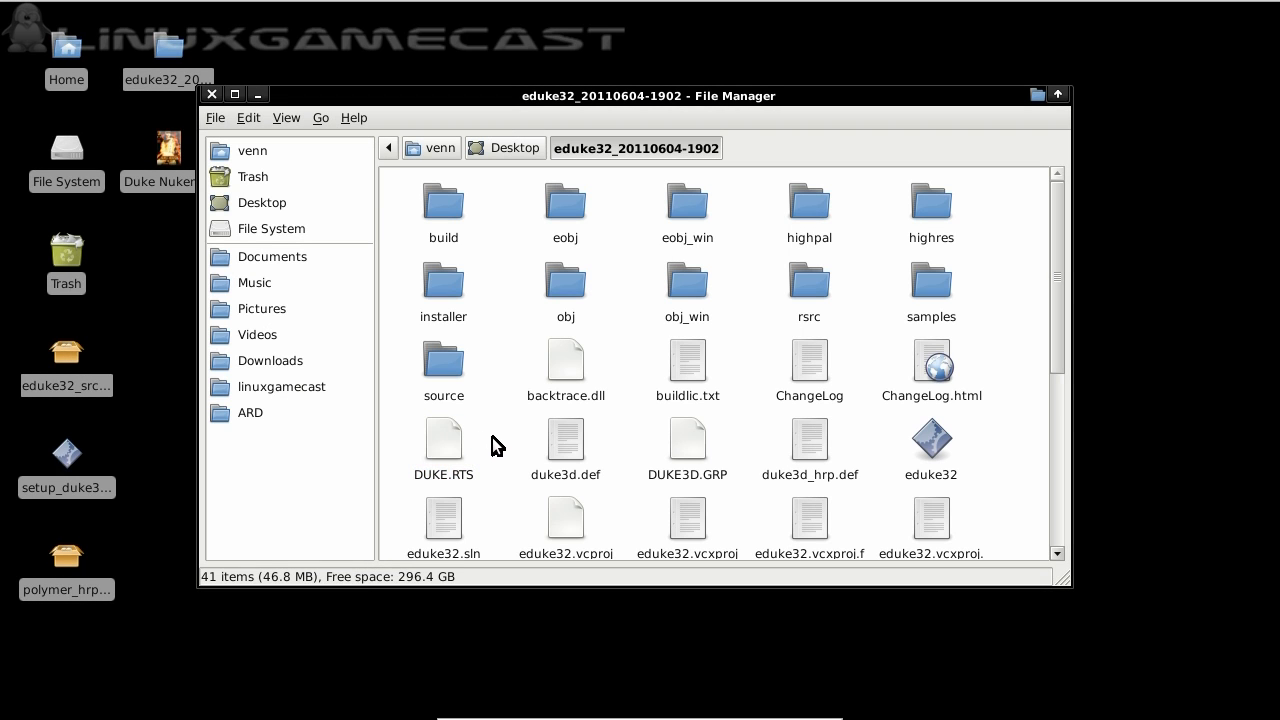
{"action": "mouse_move", "coordinate": [522, 520]}
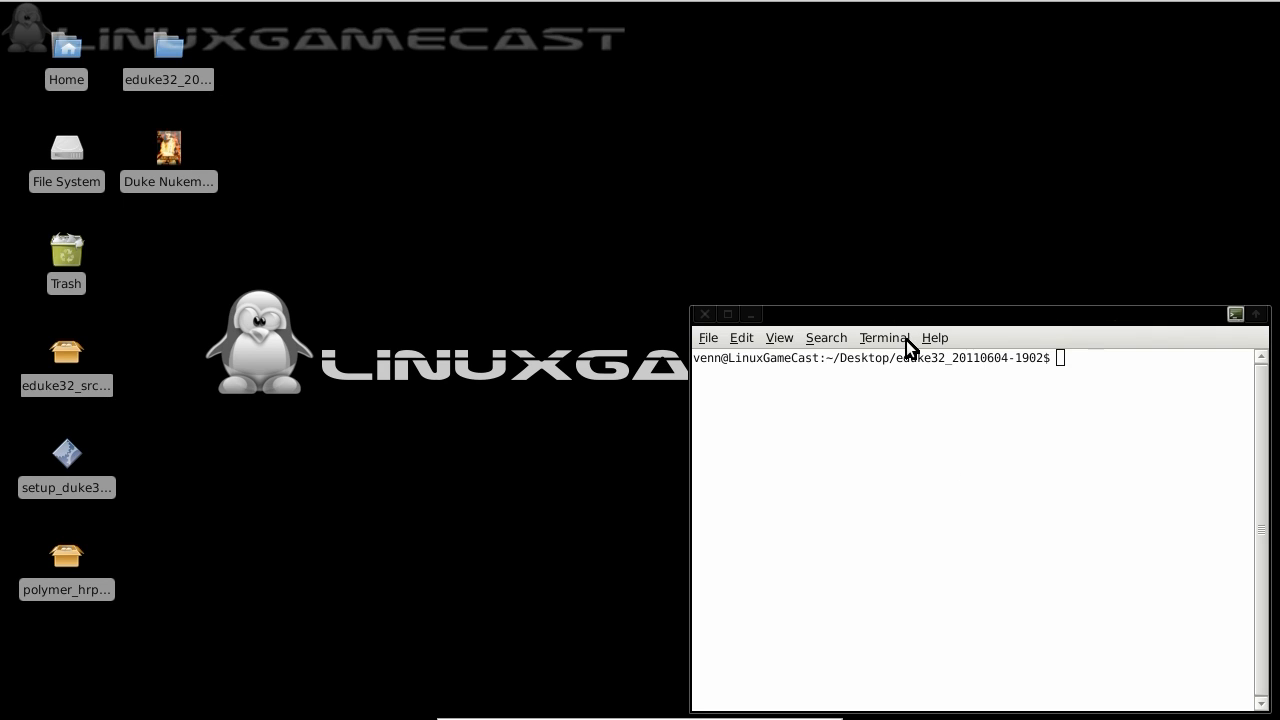
- Launch ./eduke32 from its build folder so it loads the game data and duke3d.def
{"action": "left_click_drag", "start_coordinate": [976, 314], "coordinate": [692, 220]}
{"action": "type", "text": "."}
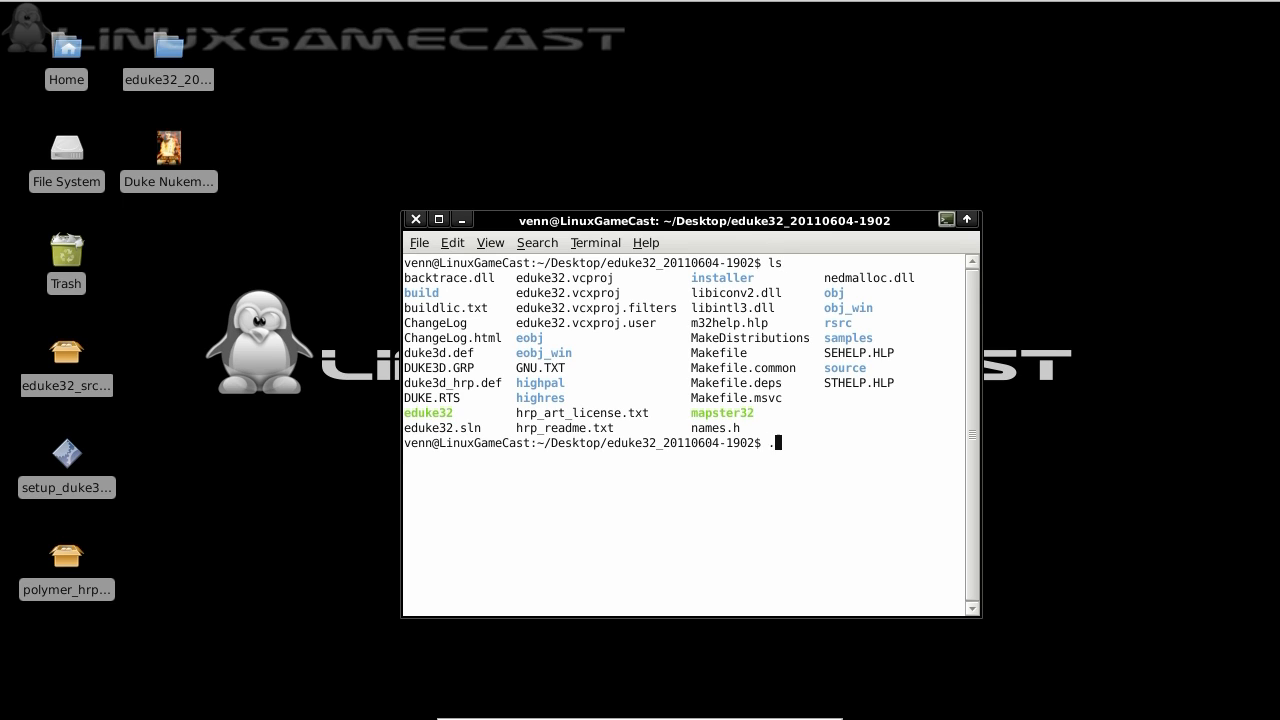
{"action": "type", "text": "/eduke"}
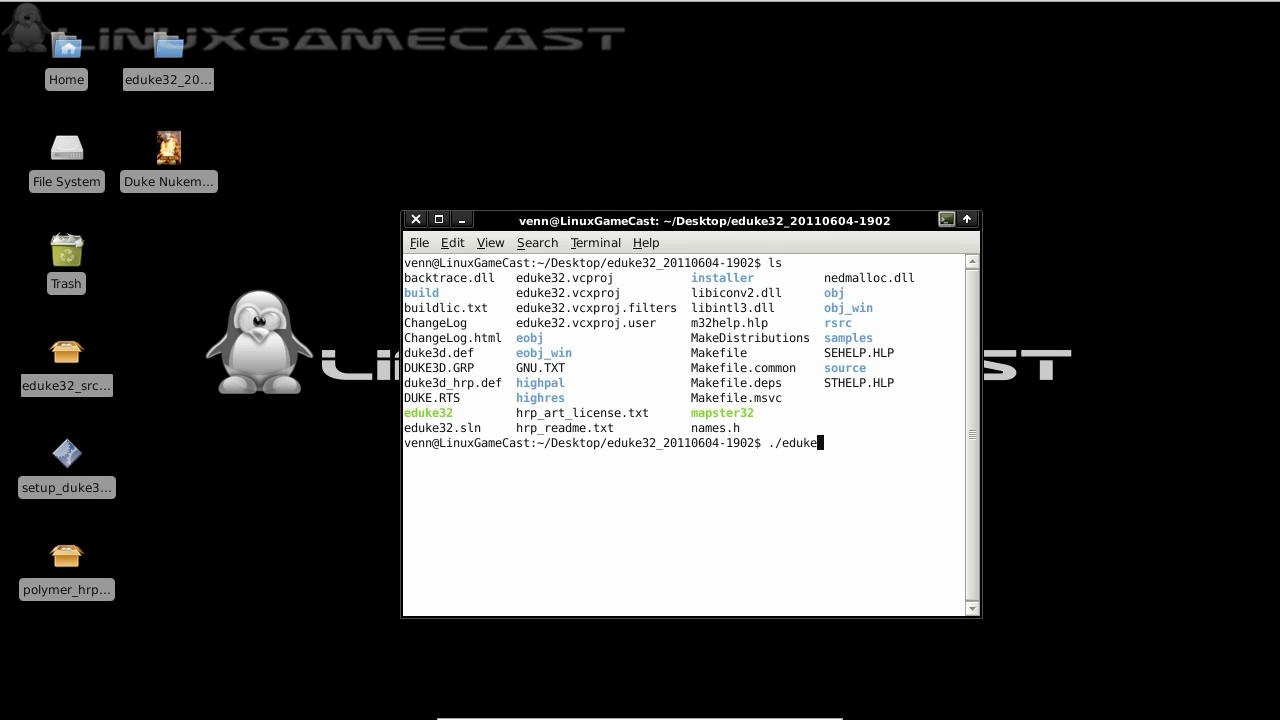
{"action": "key", "text": "Return"}
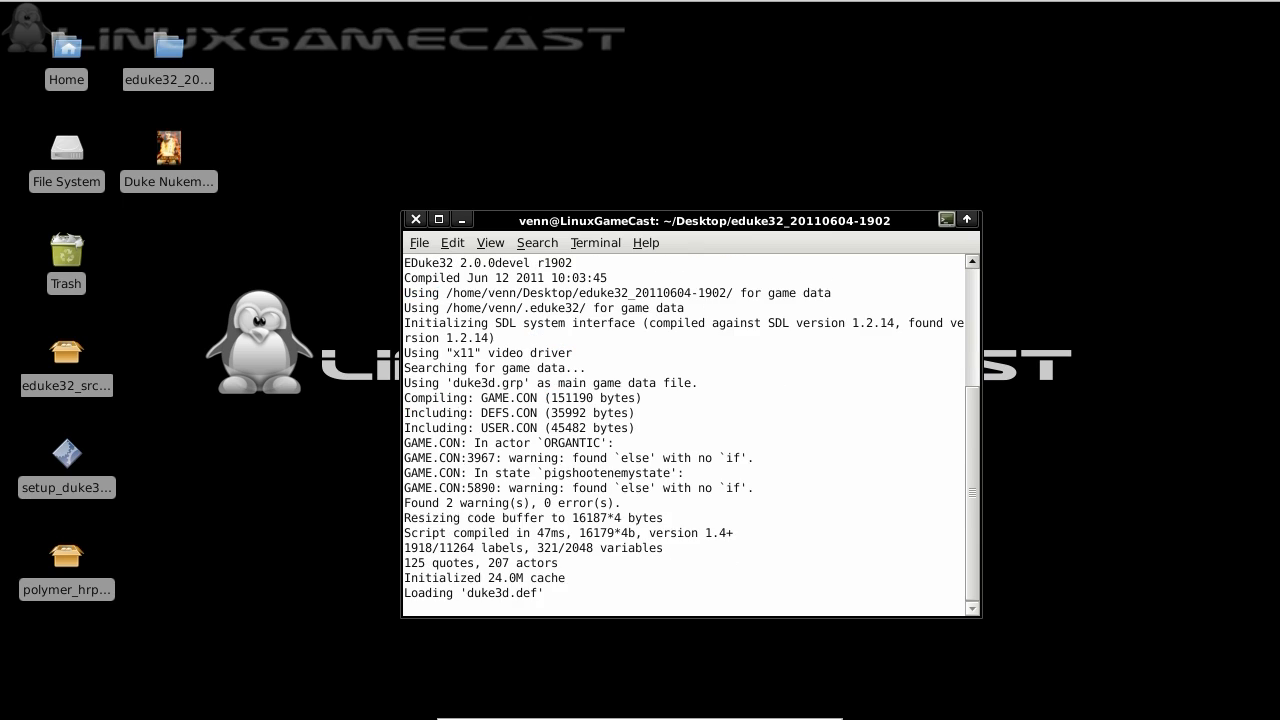